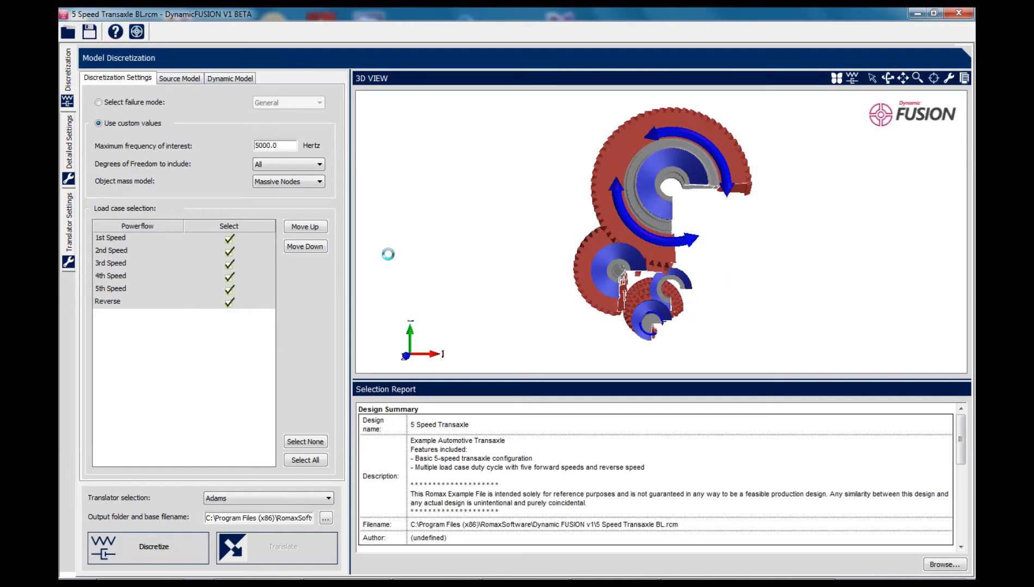
pyautogui.moveTo(706, 206)
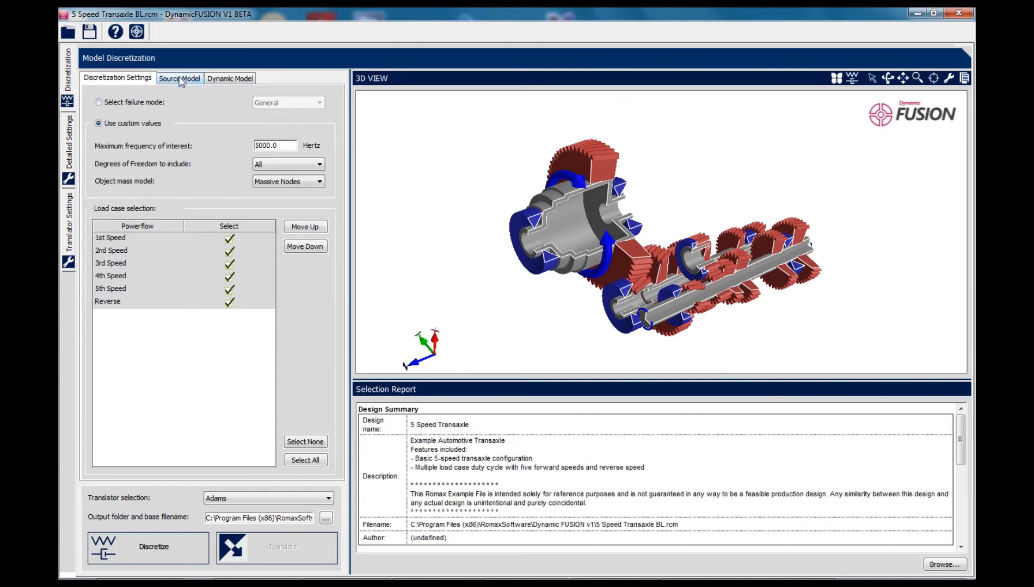
# Review the source assembly tree, then discretize the transaxle with all six load cases ticked
pyautogui.click(180, 78)
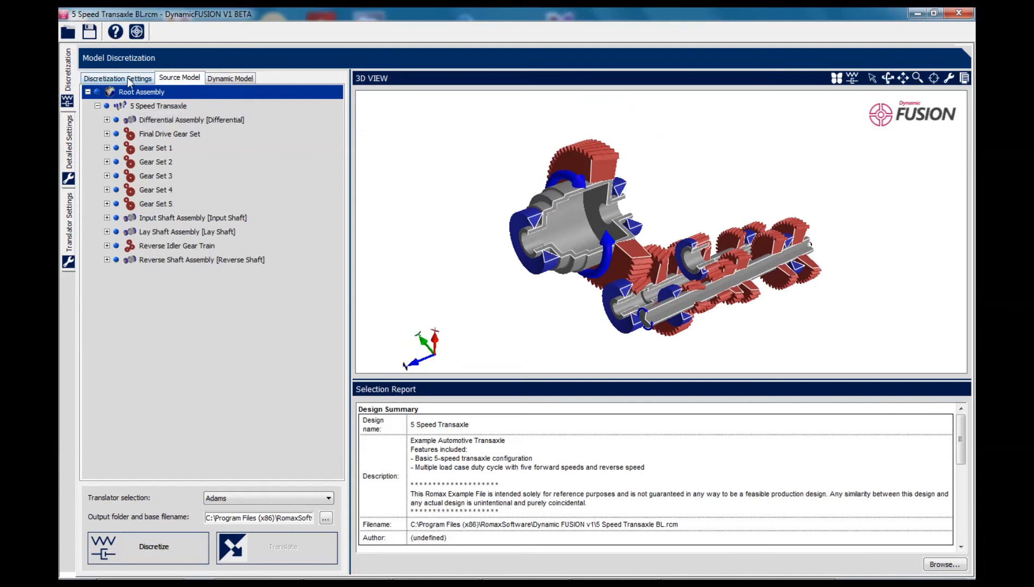
pyautogui.click(118, 78)
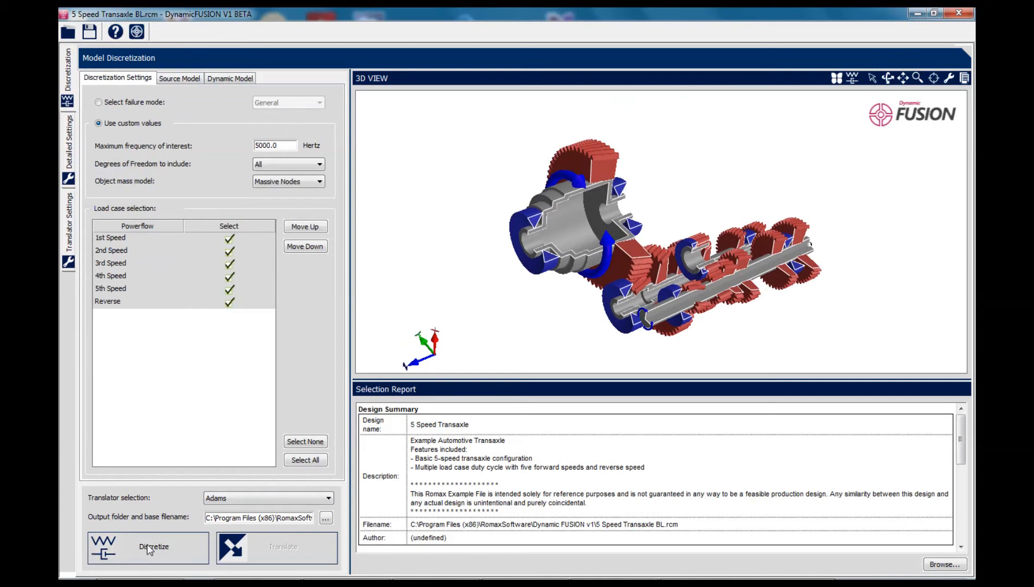
pyautogui.click(153, 546)
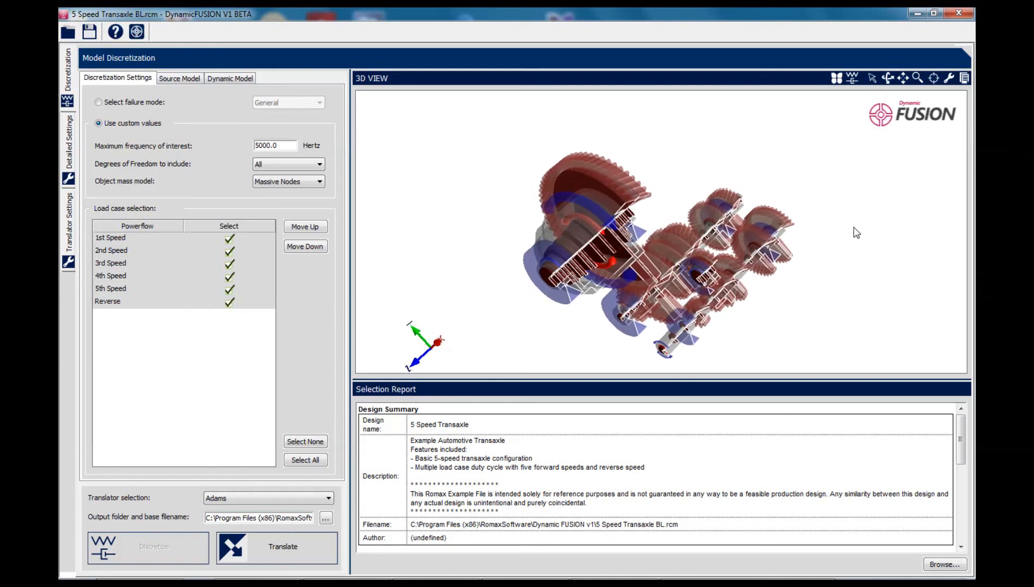
# Show only the lumped masses and expand the Lay_Shaft_Mass group's components in the Dynamic Model tree
pyautogui.click(832, 79)
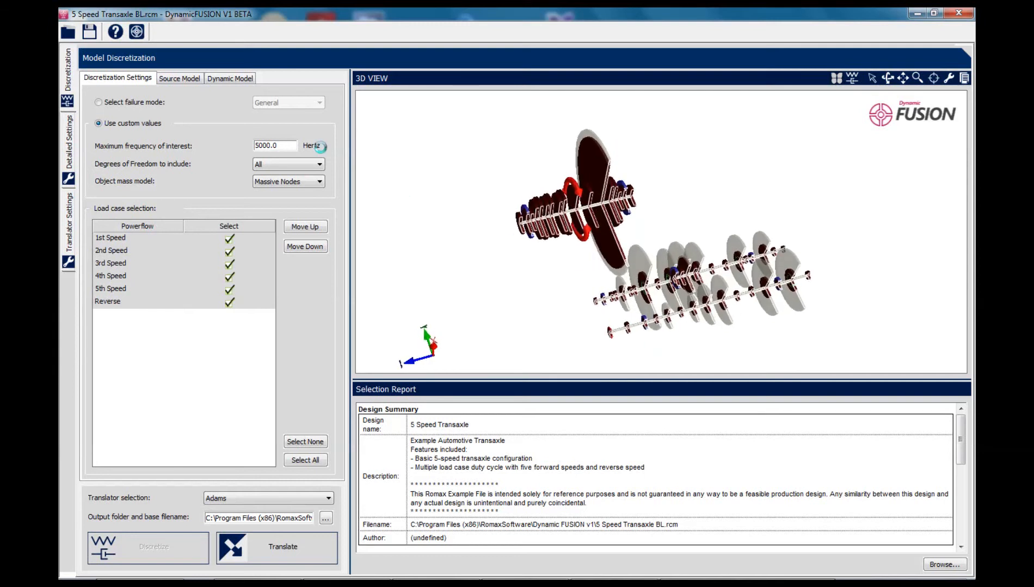
pyautogui.click(230, 78)
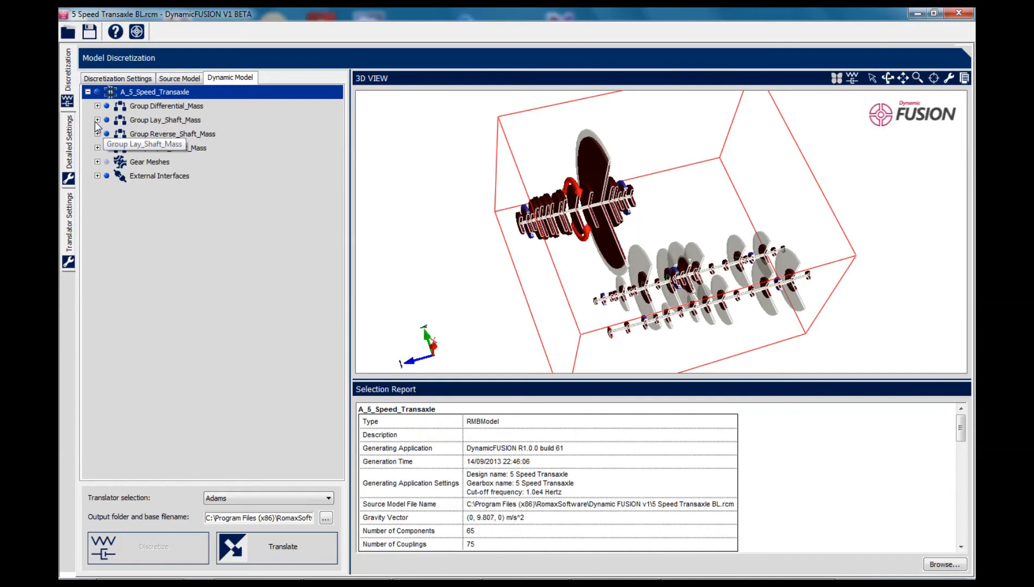
pyautogui.click(98, 120)
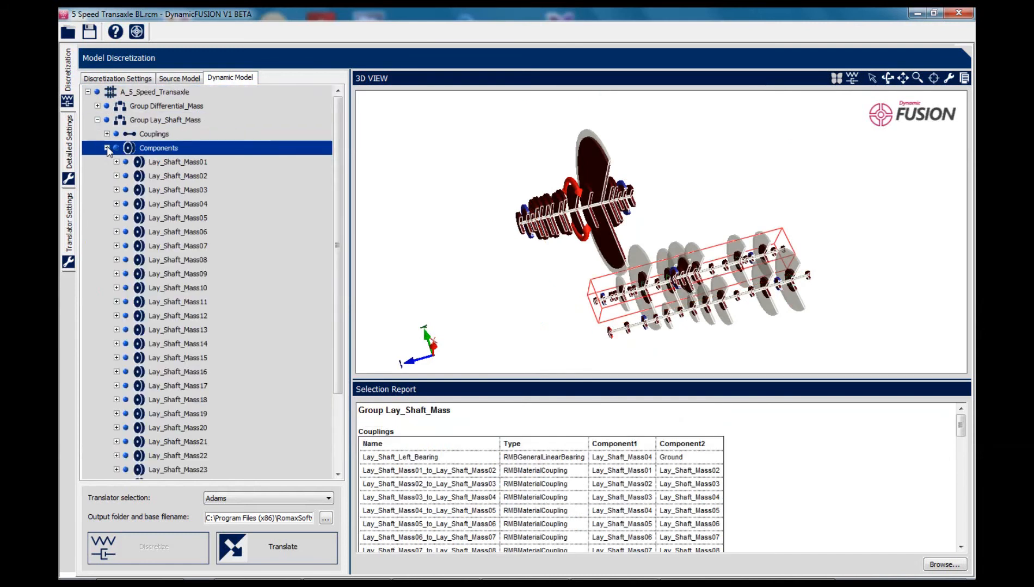
# Review the properties of Lay_Shaft_Mass06, Lay_Shaft_Mass12 and Lay_Shaft_Mass18
pyautogui.click(178, 231)
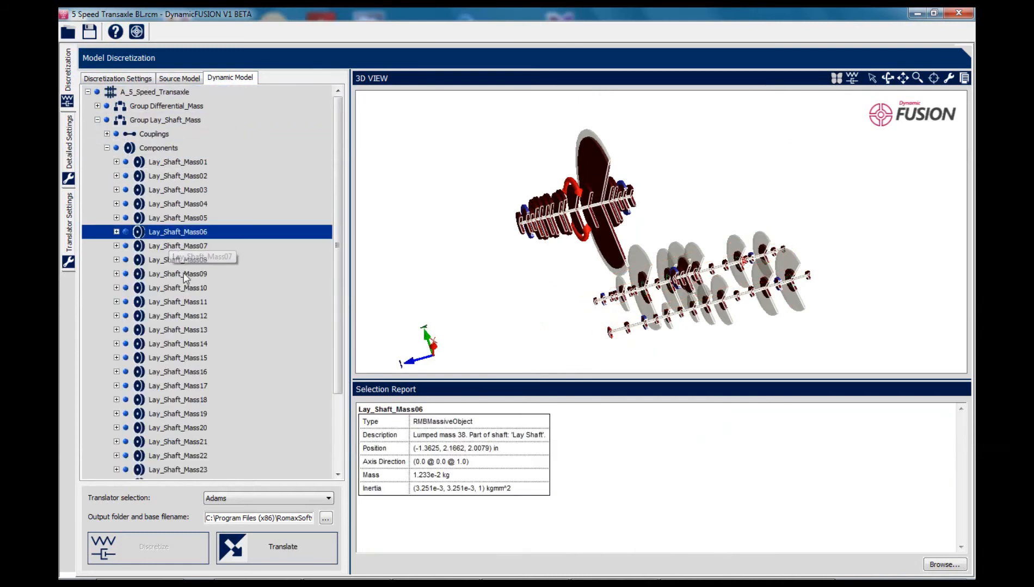
pyautogui.click(179, 315)
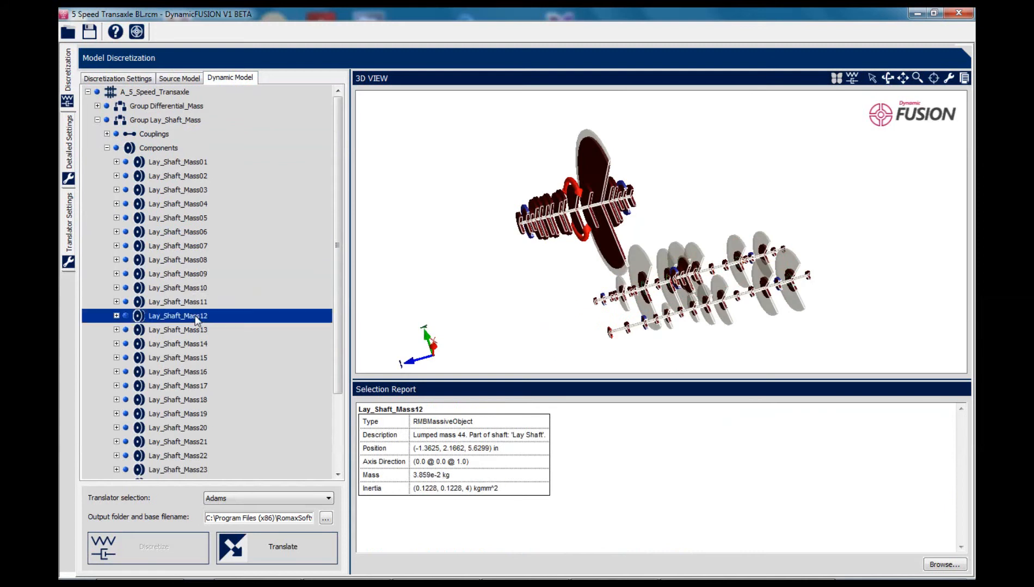
pyautogui.click(177, 400)
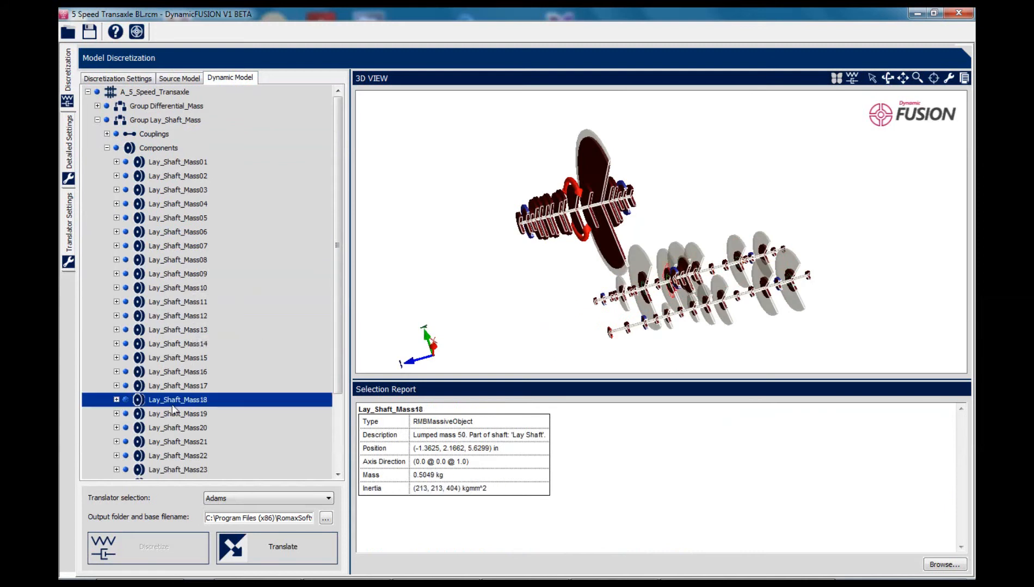
pyautogui.moveTo(178, 371)
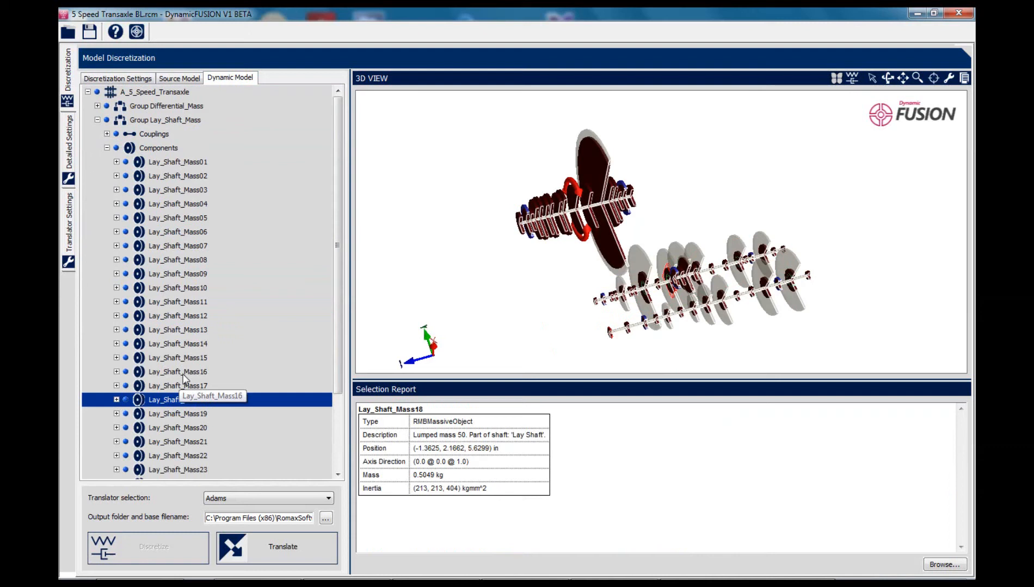
pyautogui.moveTo(183, 217)
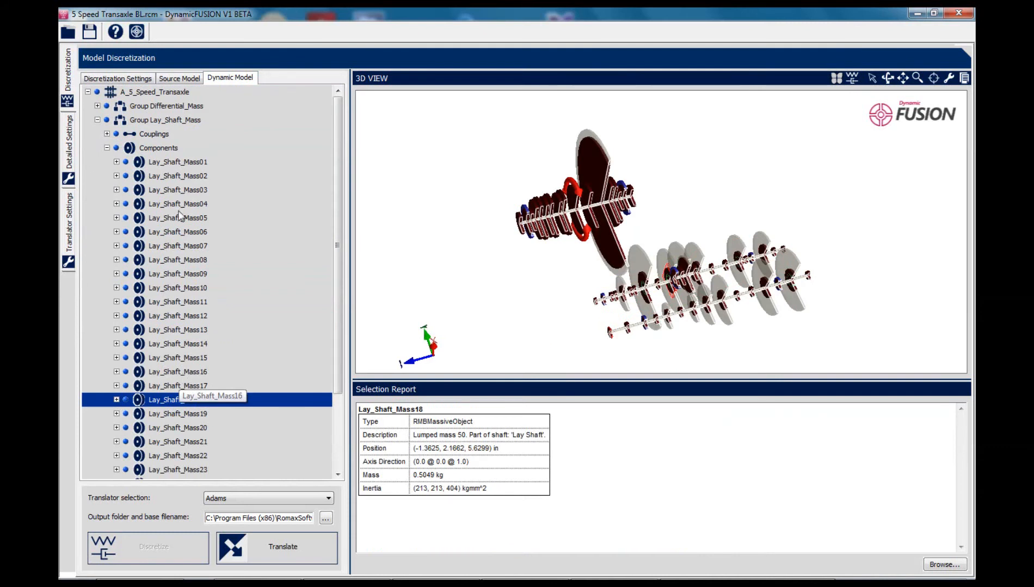
pyautogui.click(118, 78)
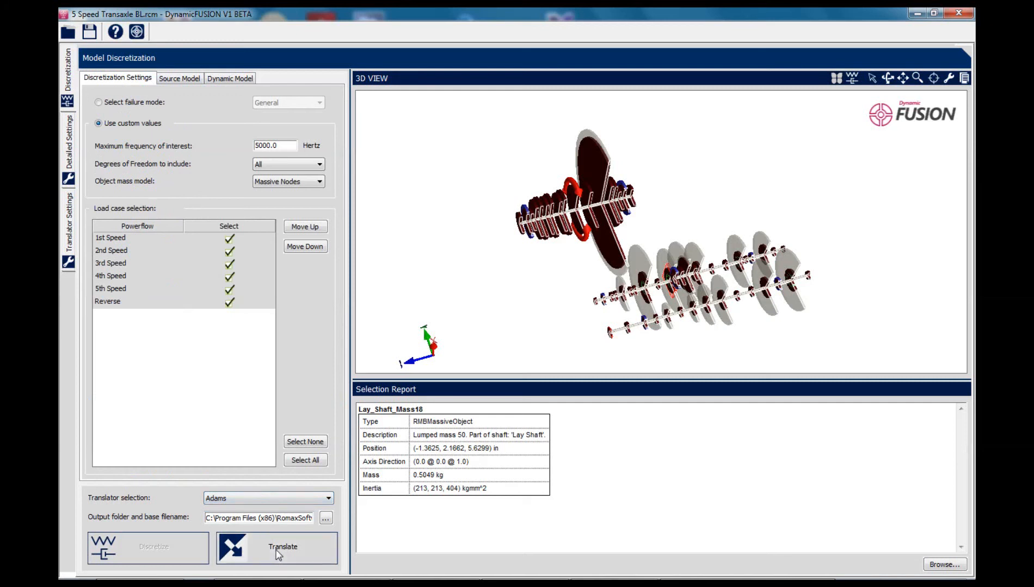
# Translate the discretized transaxle model into Adams format
pyautogui.click(276, 547)
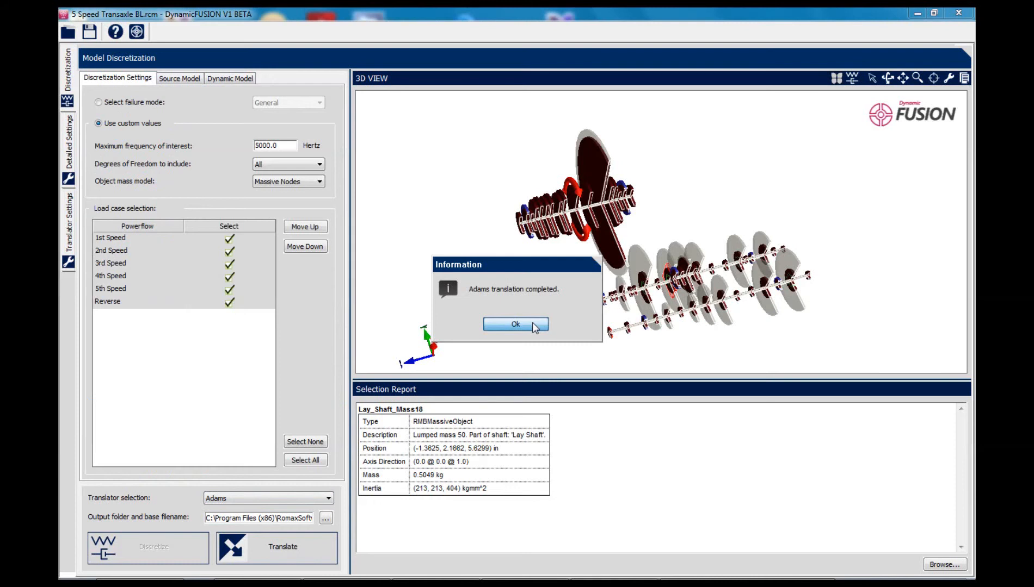
pyautogui.click(515, 324)
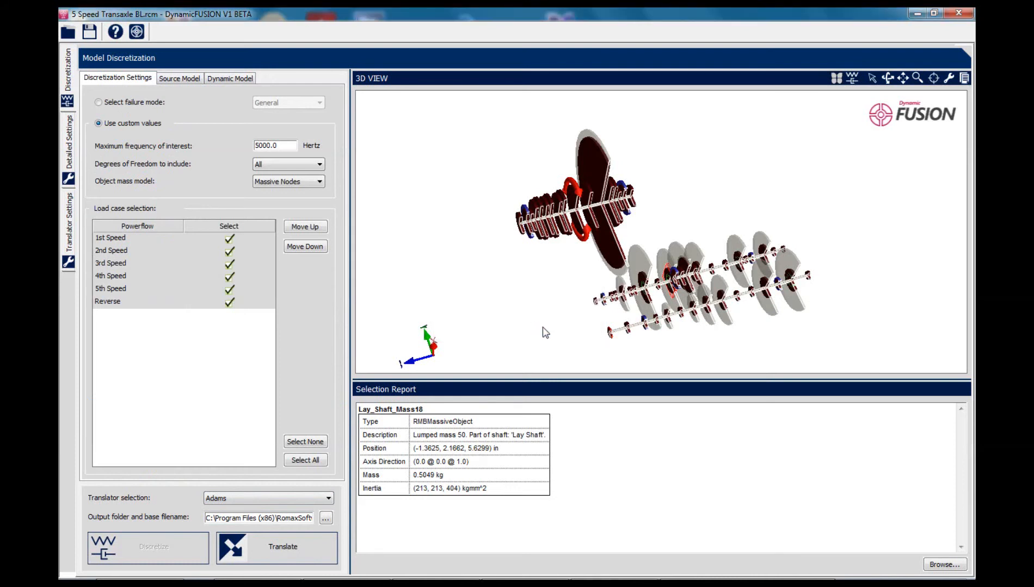
pyautogui.moveTo(279, 163)
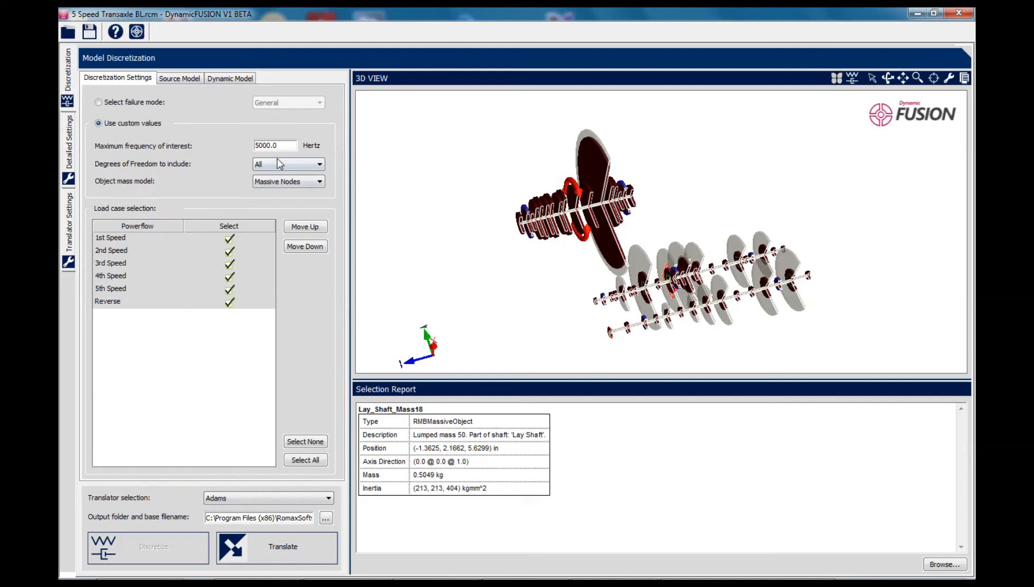
# Re-discretize with a 100 Hz maximum frequency of interest and translate to Adams again
pyautogui.tripleClick(274, 145)
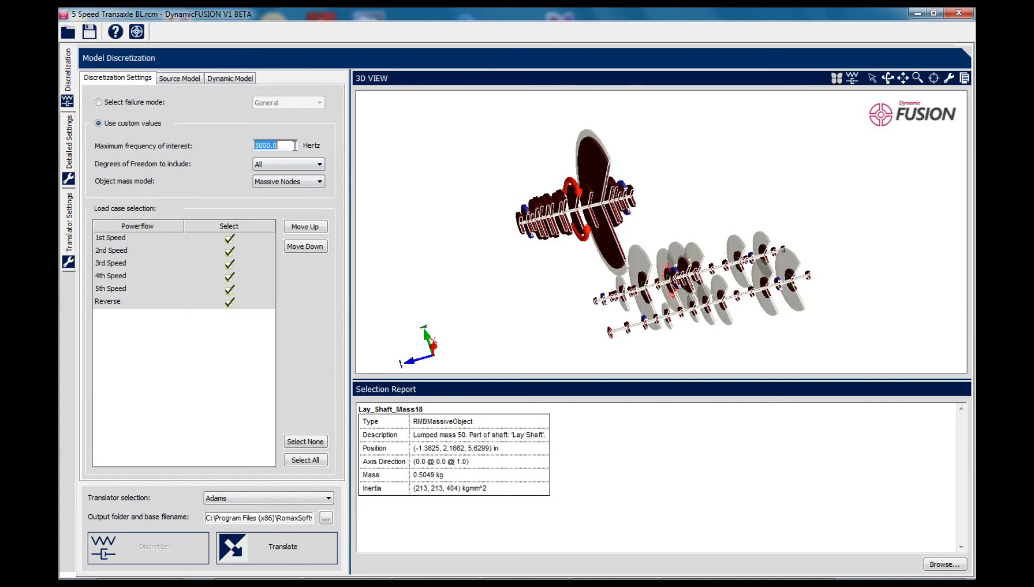
pyautogui.write('100')
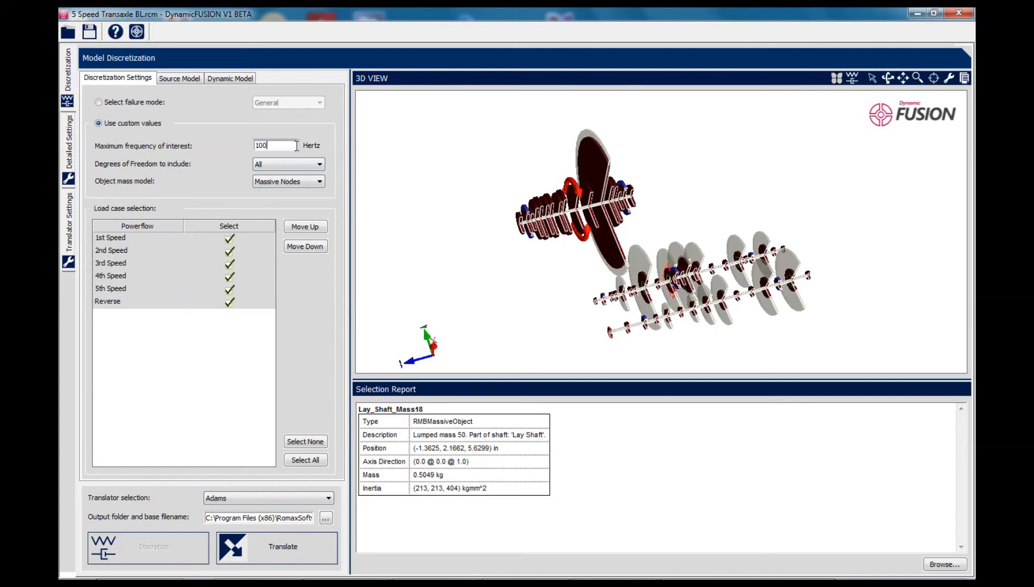
pyautogui.moveTo(183, 390)
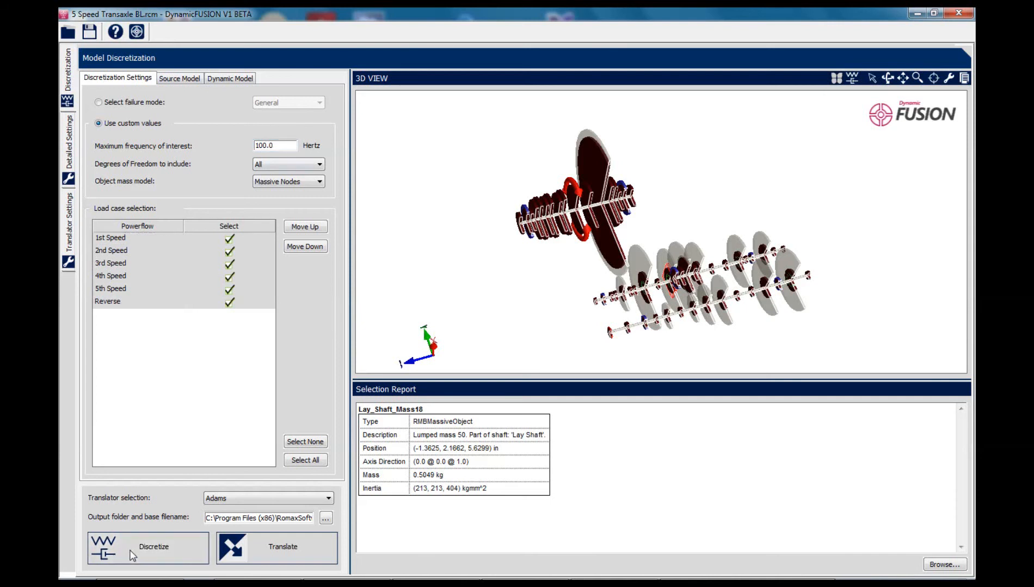
pyautogui.click(148, 547)
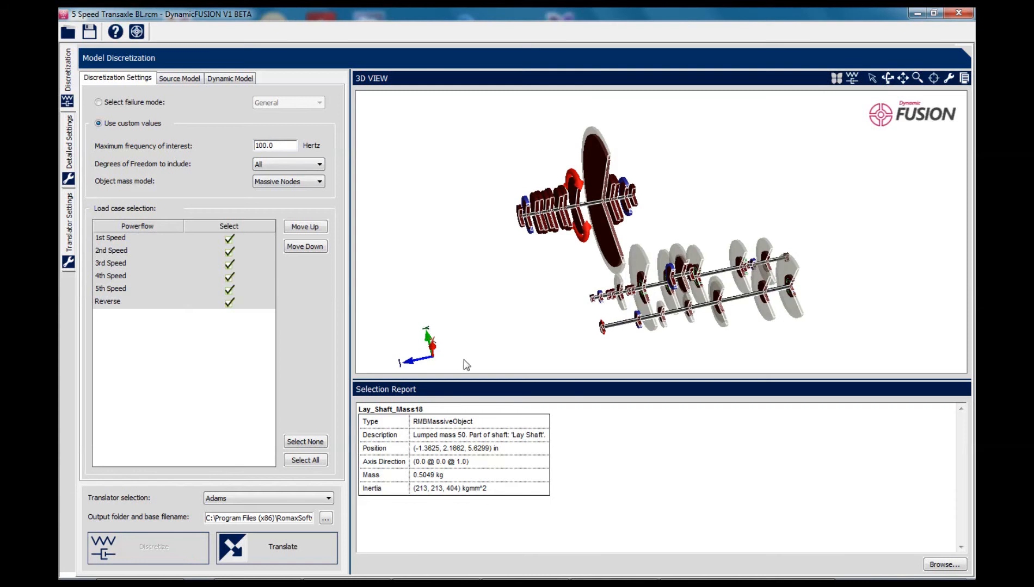
pyautogui.moveTo(275, 553)
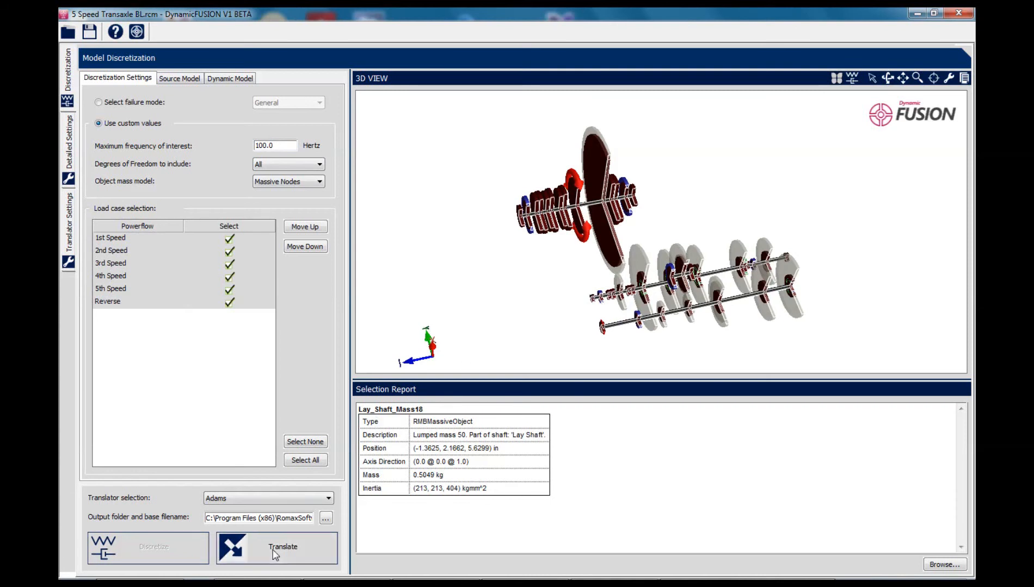
pyautogui.click(275, 547)
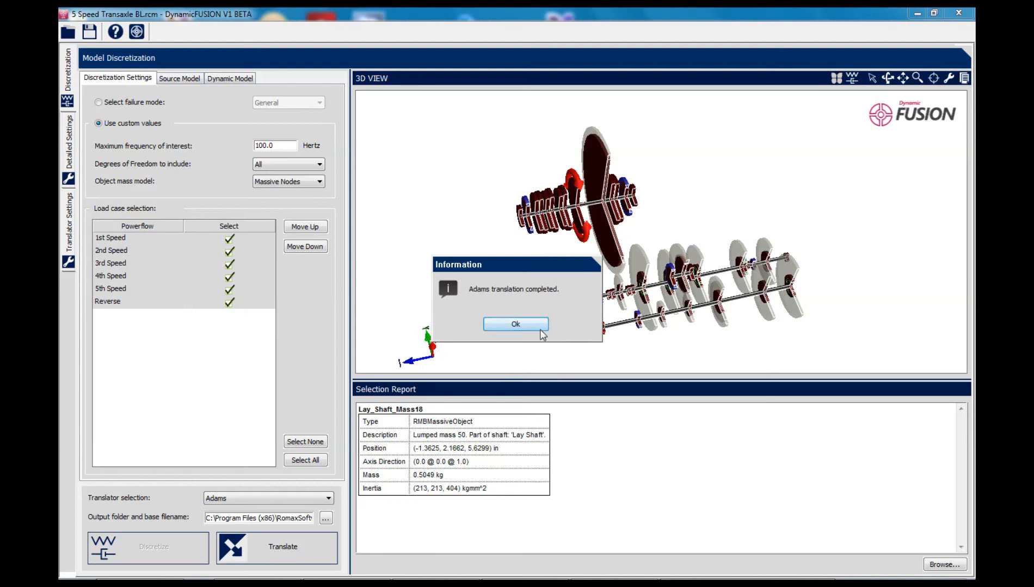
pyautogui.click(515, 325)
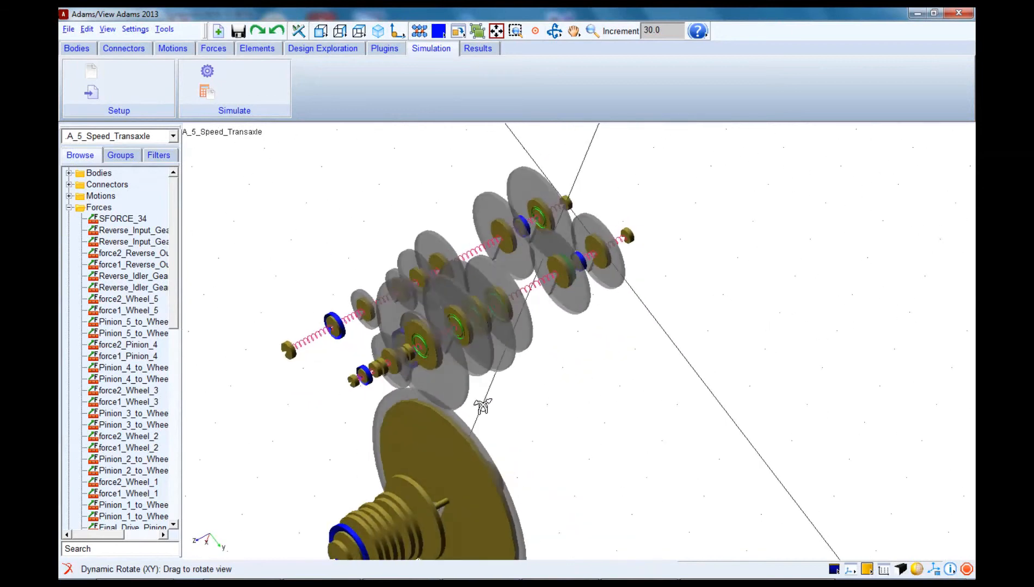
# Fit and recenter the transaxle model in the Adams/View window
pyautogui.click(496, 31)
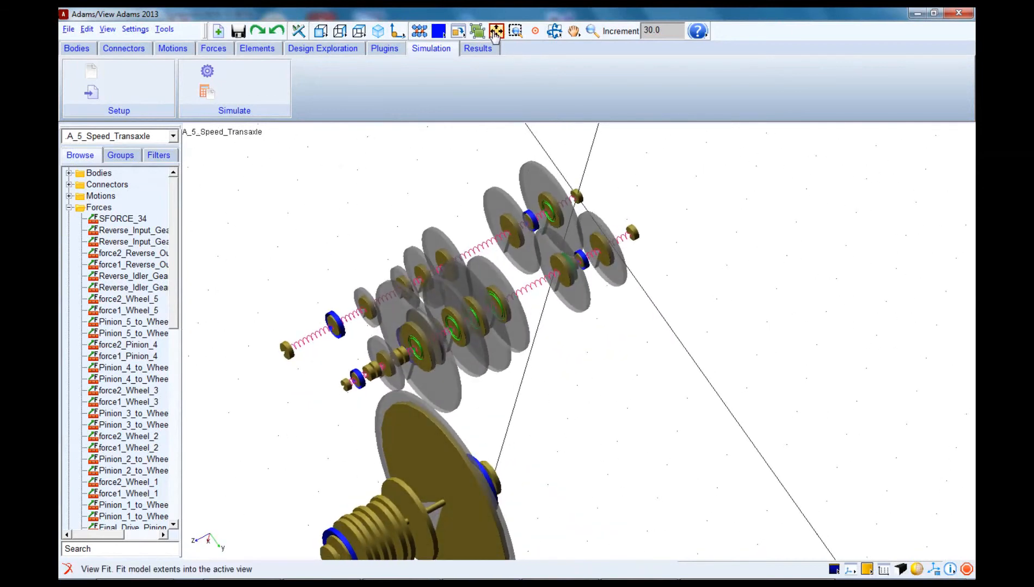
pyautogui.click(496, 30)
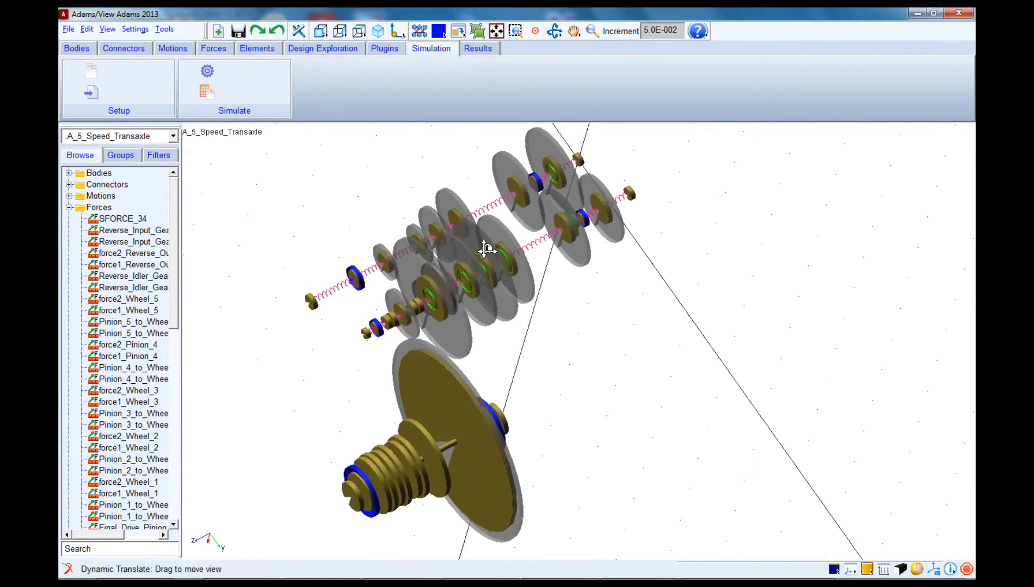
pyautogui.moveTo(206, 71)
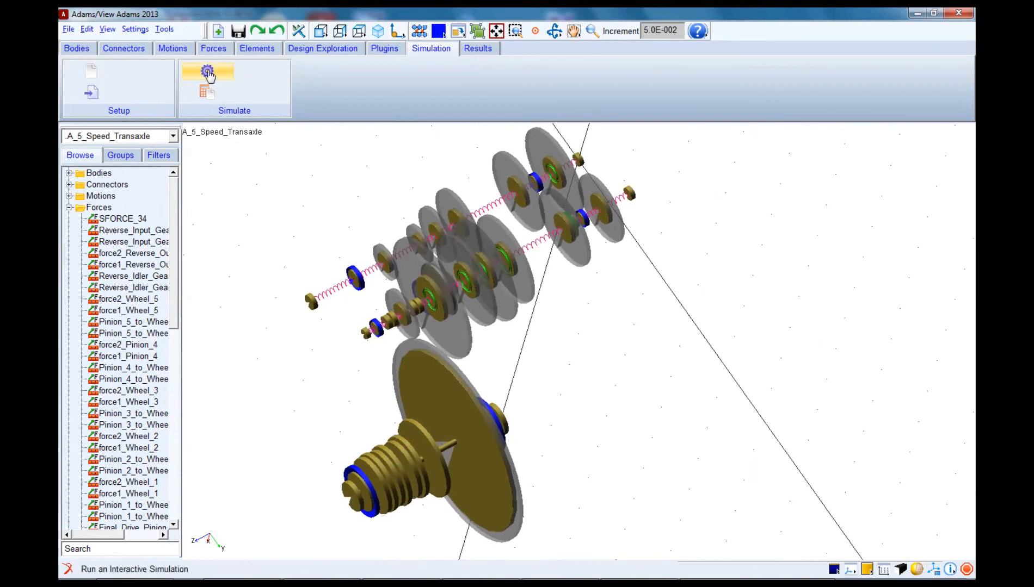
pyautogui.click(207, 71)
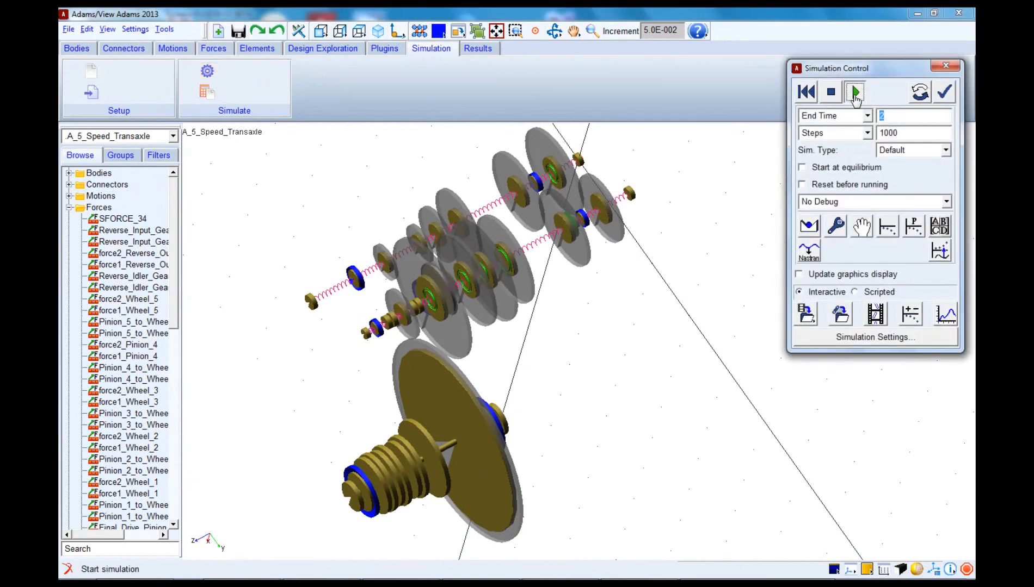
# Run the interactive simulation with End Time 2 s and 1000 steps to completion
pyautogui.click(854, 92)
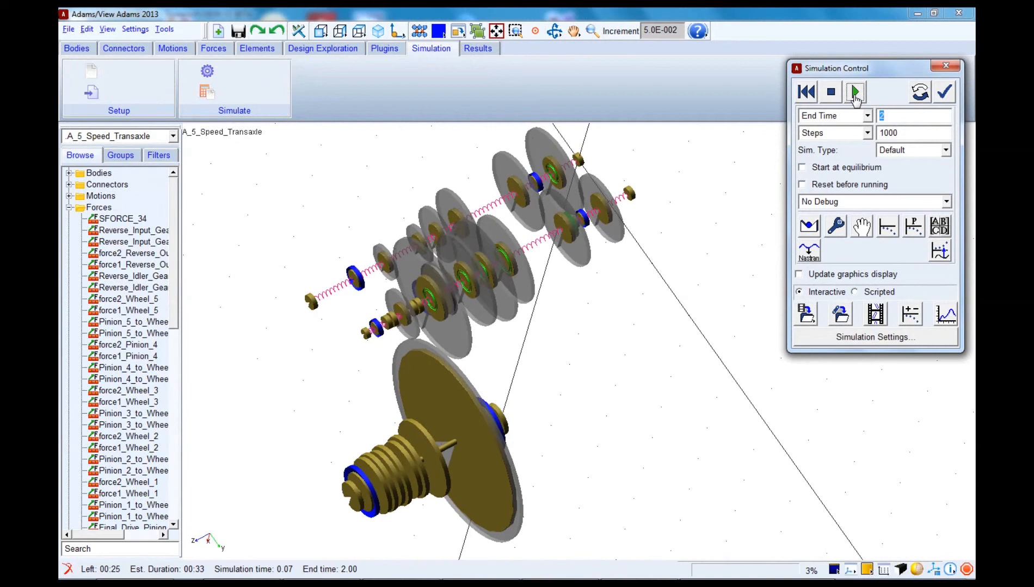
pyautogui.click(854, 91)
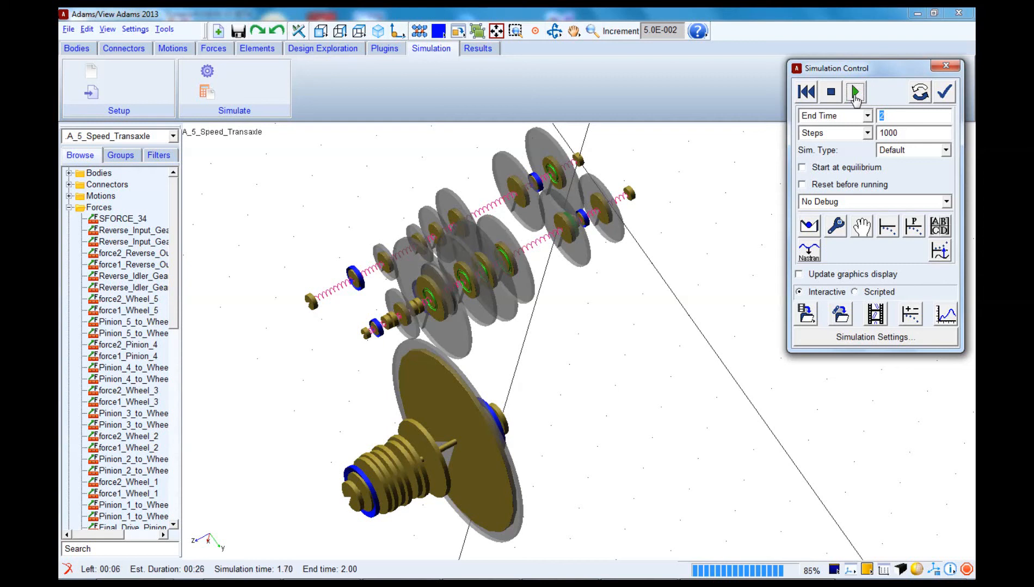
pyautogui.click(855, 91)
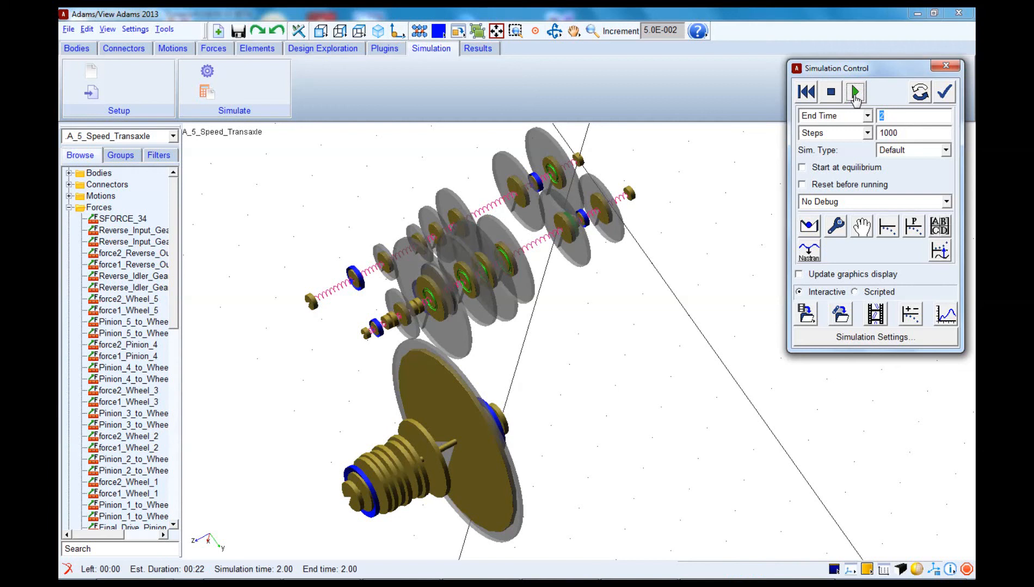
pyautogui.click(478, 48)
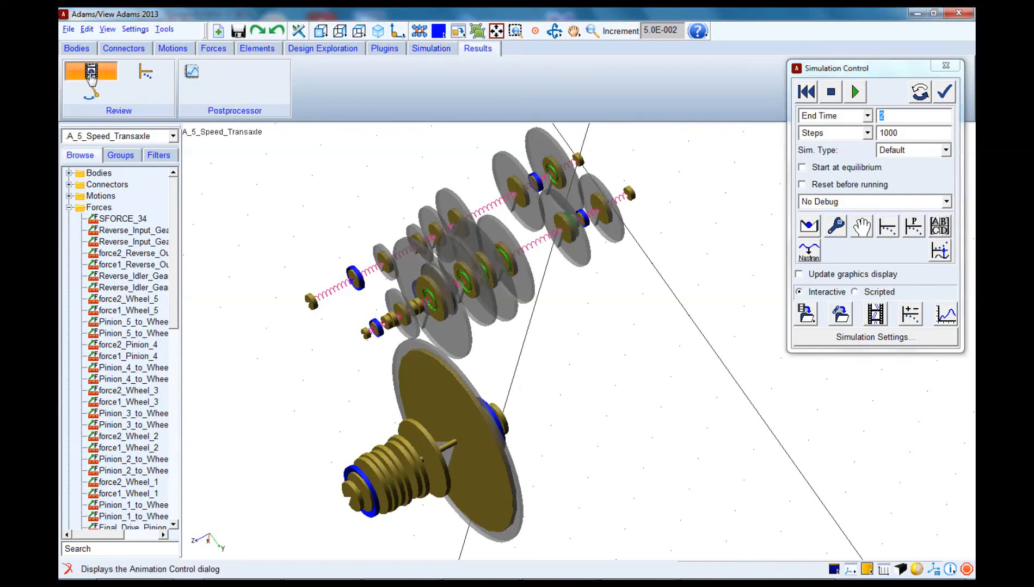
# Play the Last_Run animation from Animation Controls through to the final frame at 2 seconds
pyautogui.click(90, 71)
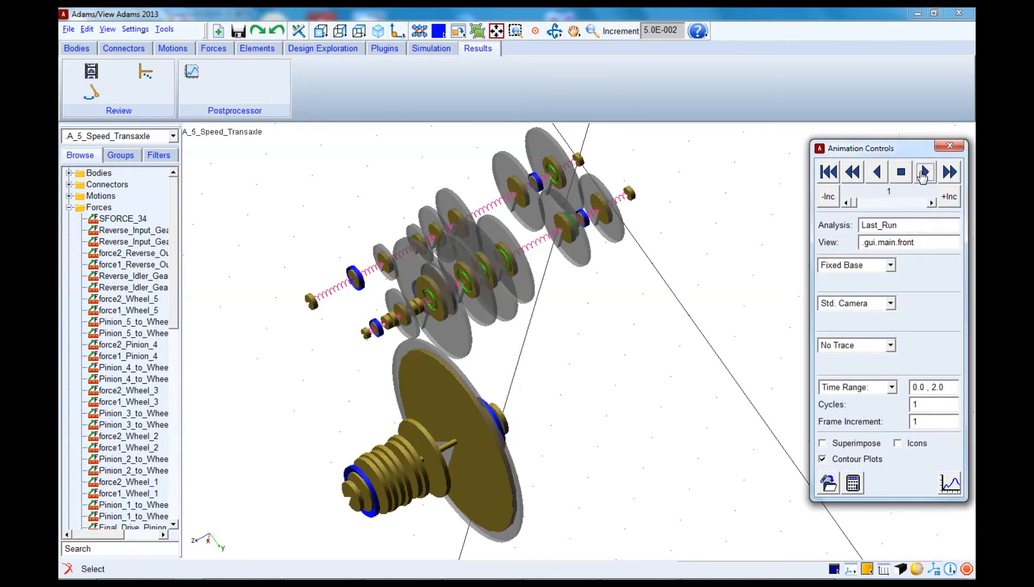
pyautogui.click(923, 172)
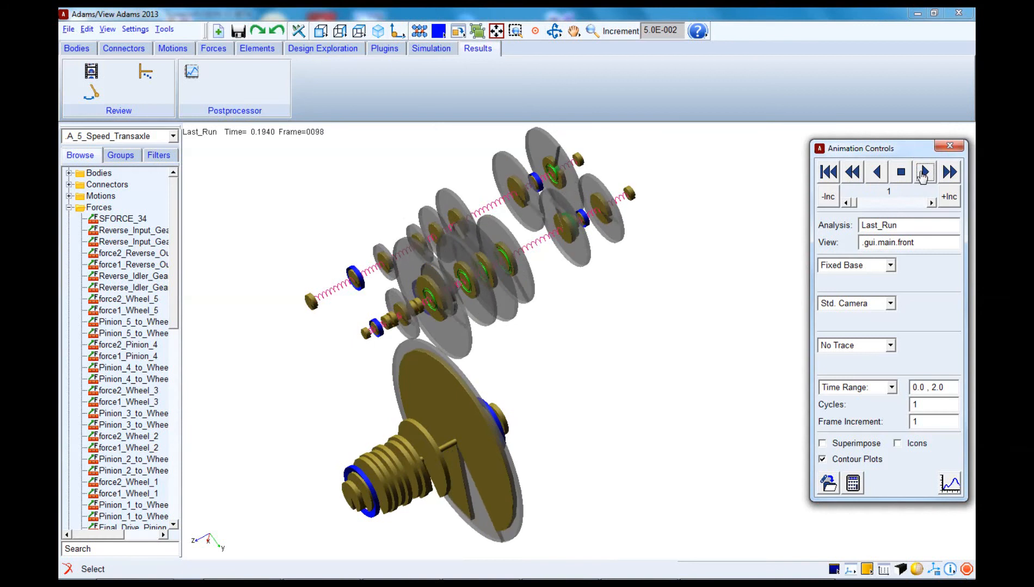
pyautogui.click(924, 172)
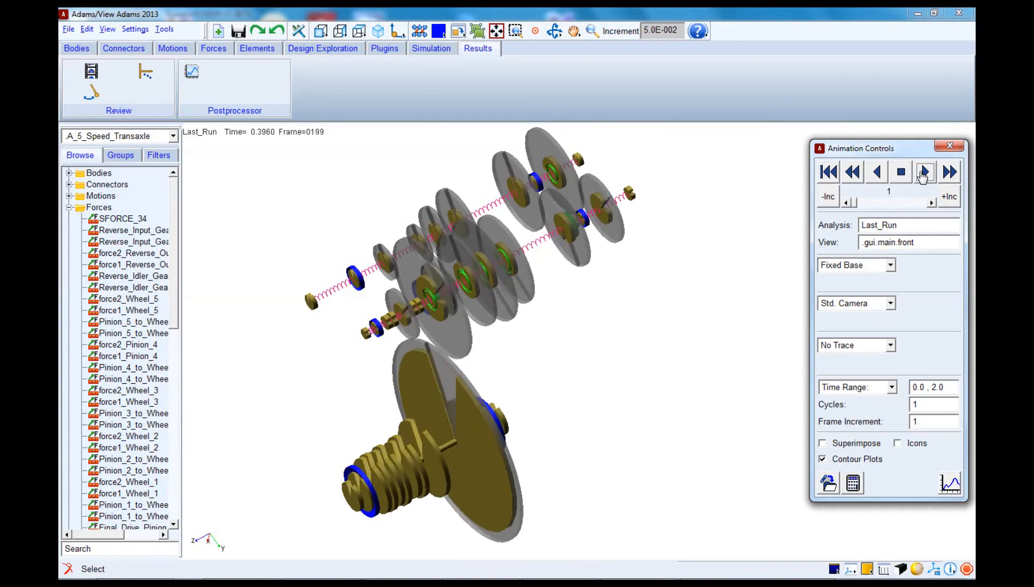
pyautogui.click(923, 171)
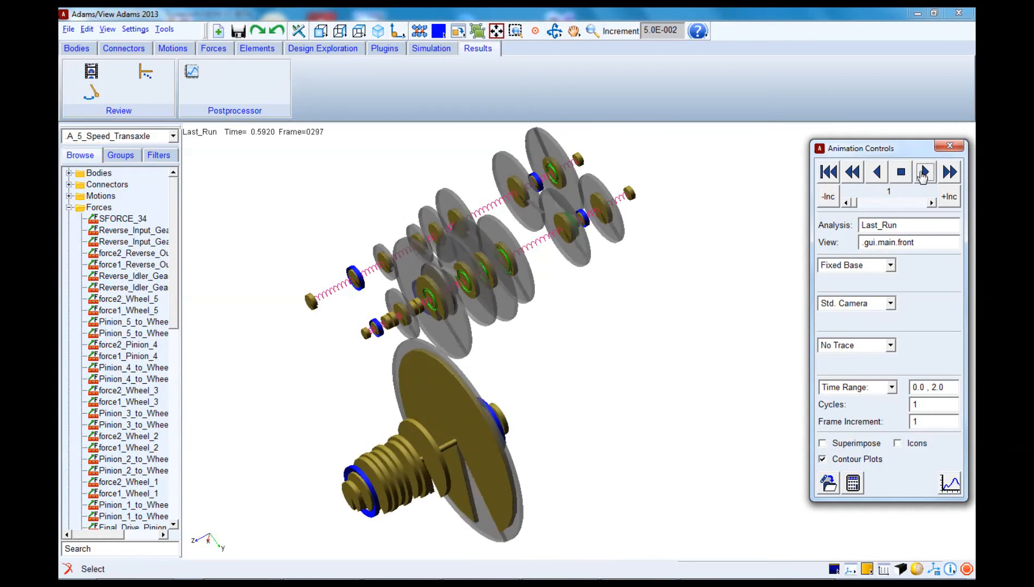
pyautogui.click(923, 172)
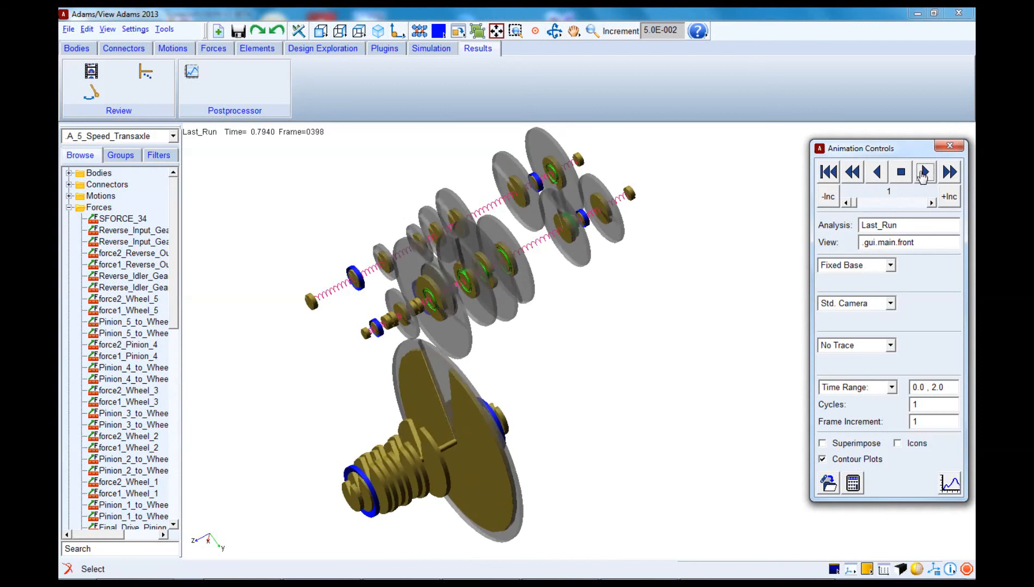
pyautogui.click(924, 172)
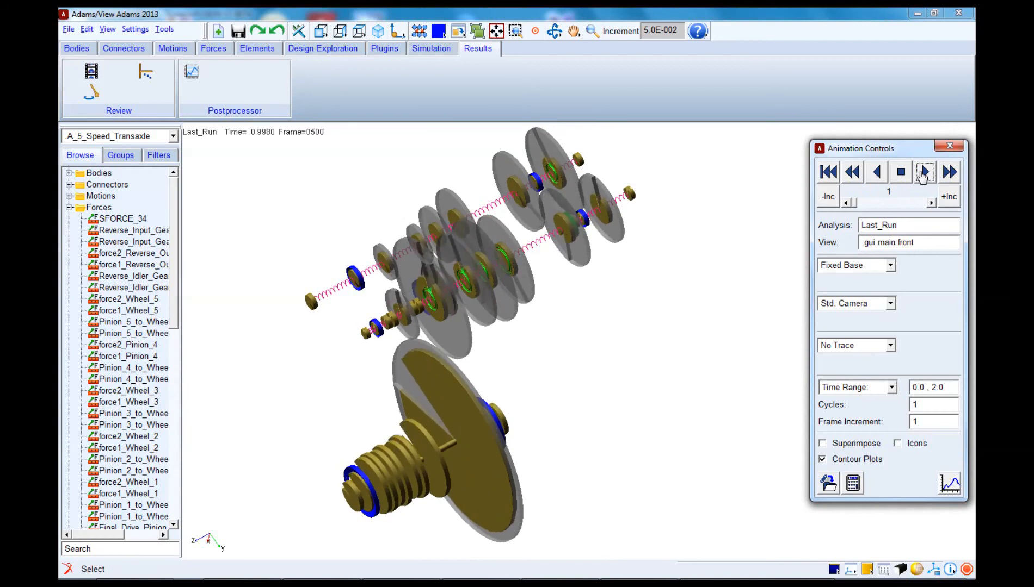
pyautogui.click(924, 172)
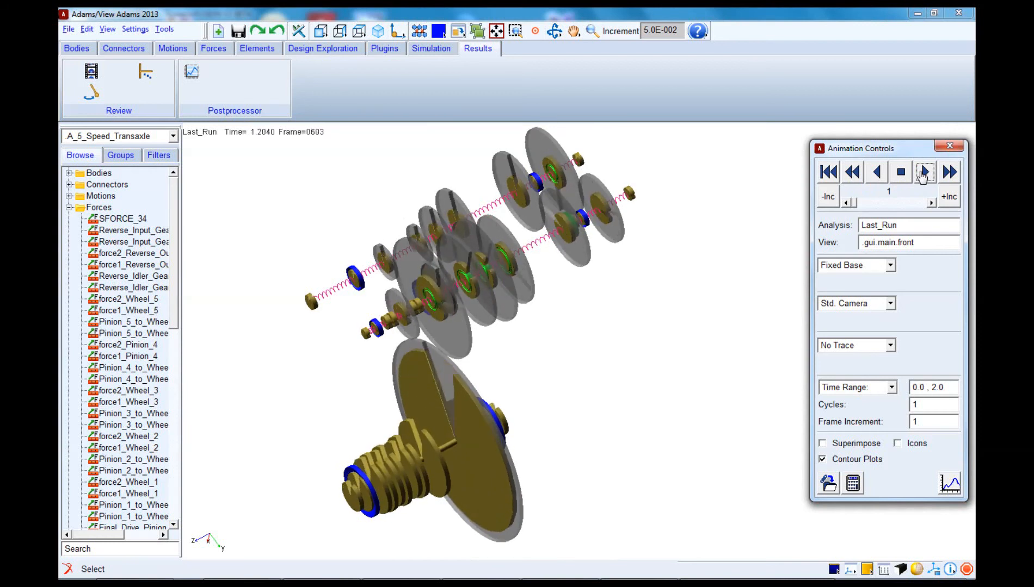
pyautogui.click(924, 172)
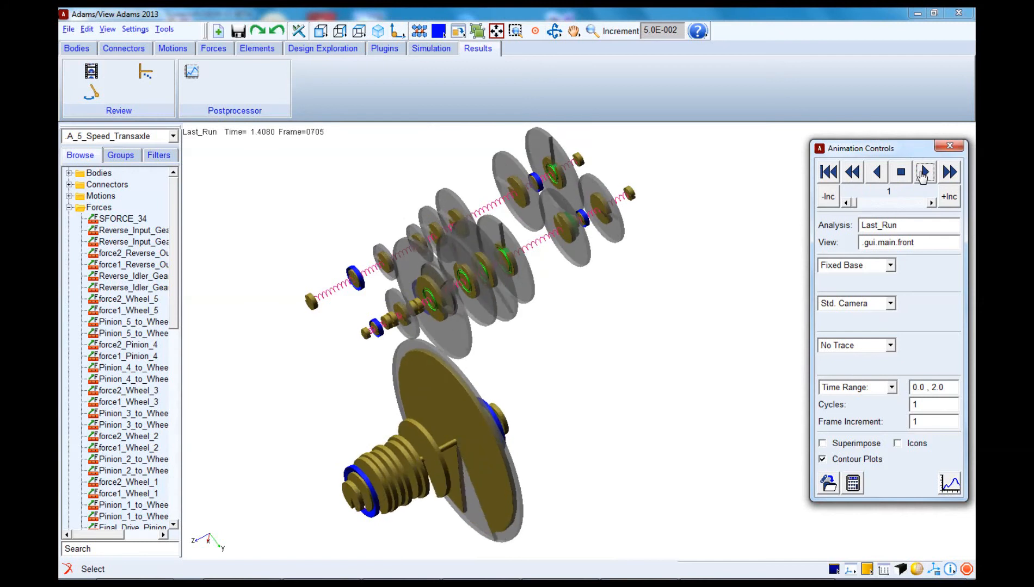
pyautogui.click(923, 172)
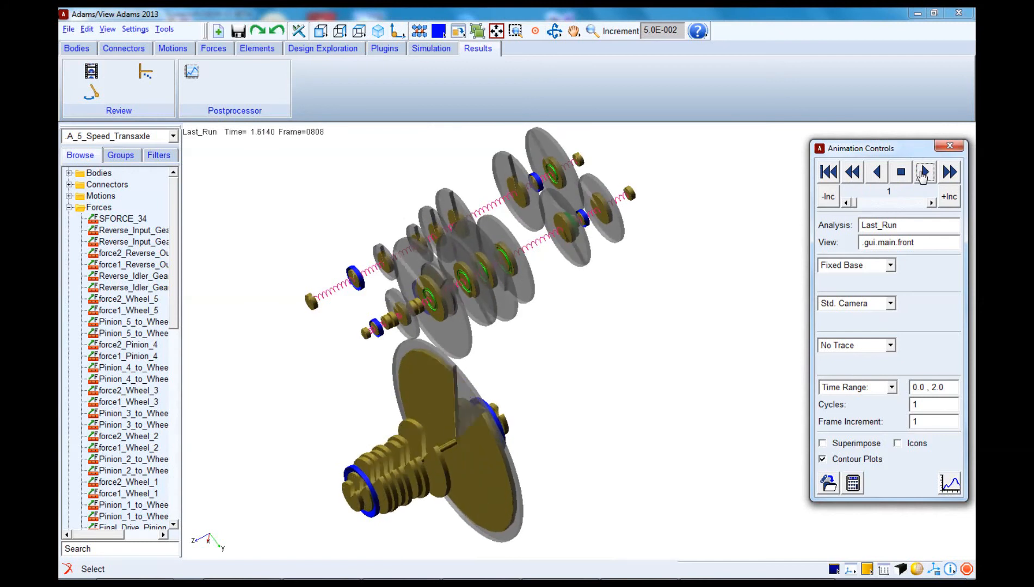
pyautogui.click(923, 172)
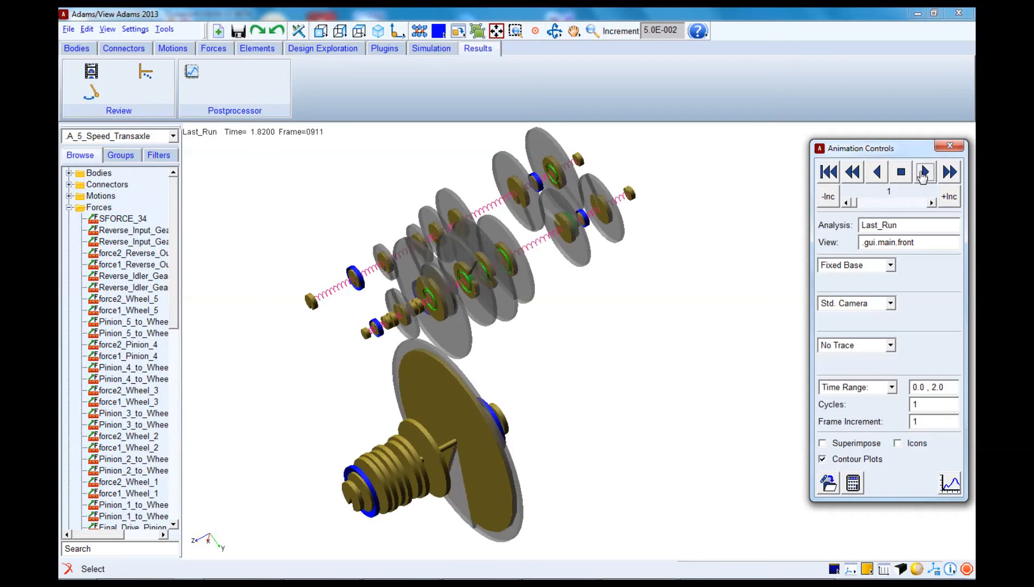
pyautogui.click(925, 171)
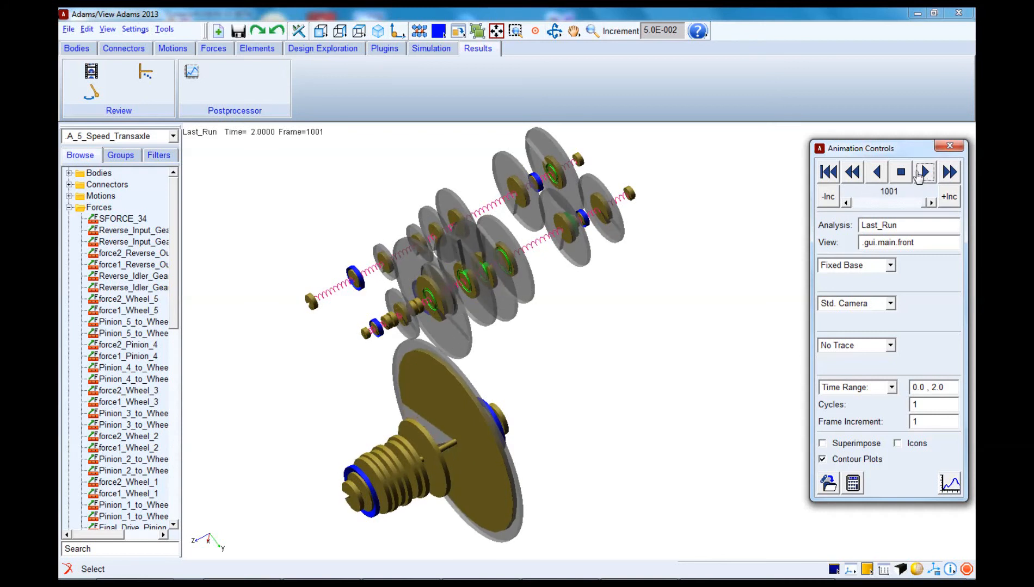
# Stop the finished animation and play Last_Run forward again from the start
pyautogui.click(923, 172)
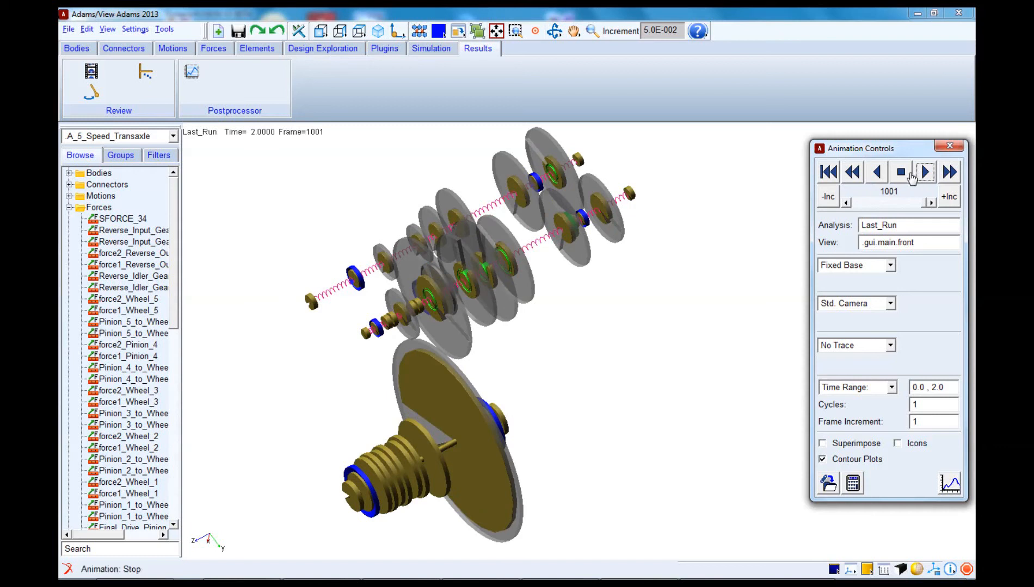
pyautogui.click(924, 172)
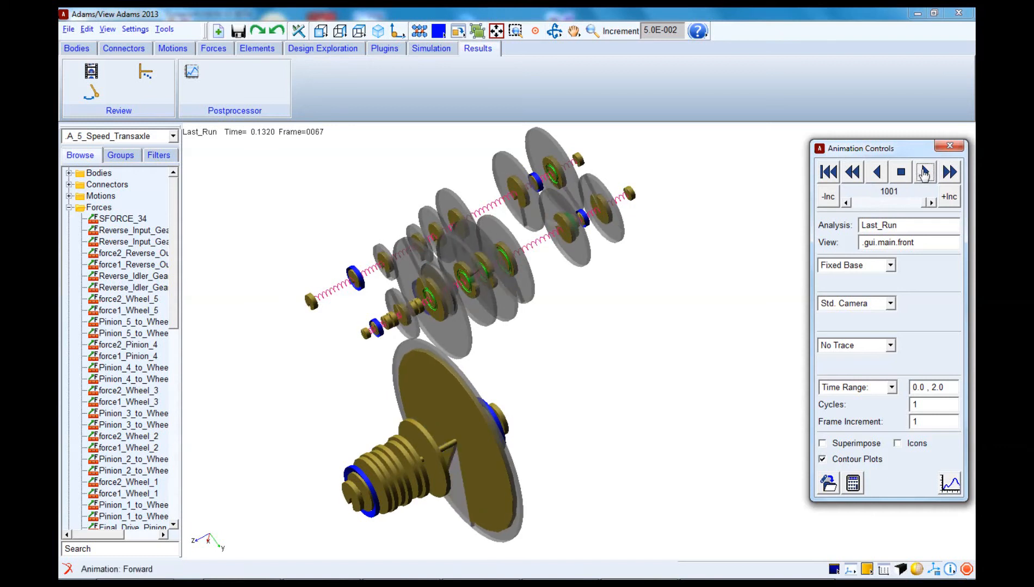
pyautogui.click(949, 172)
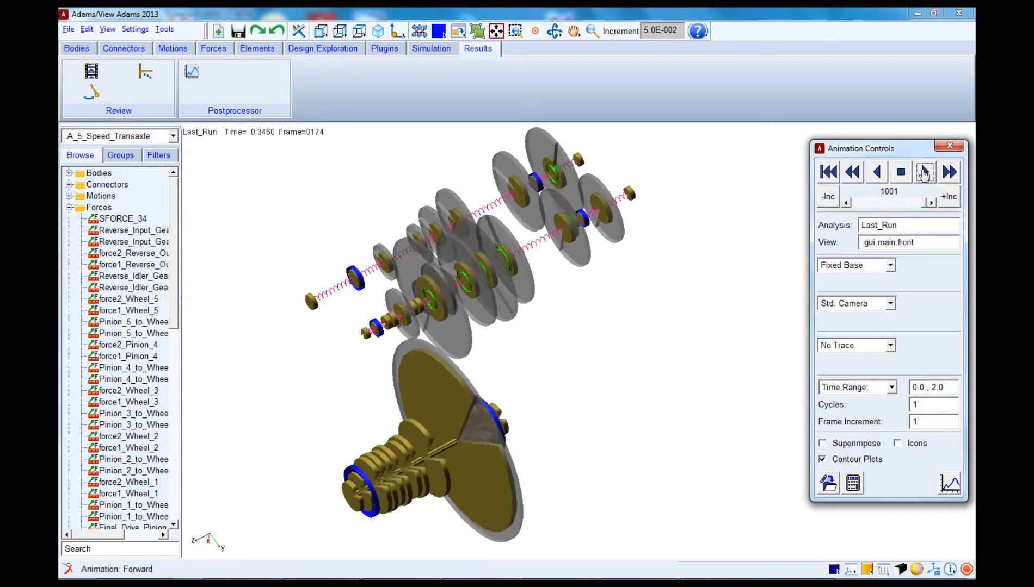
pyautogui.click(950, 172)
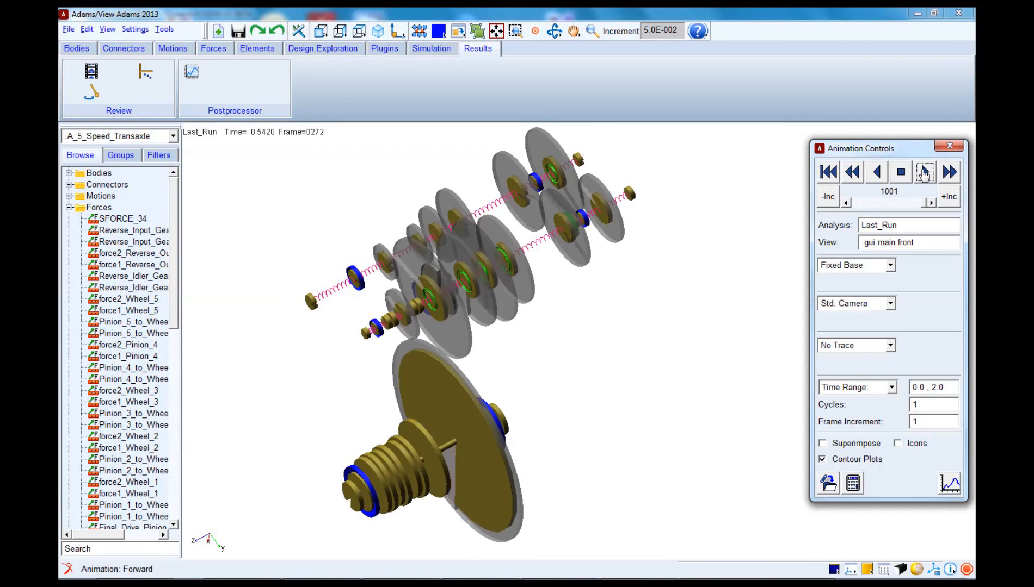
pyautogui.click(926, 172)
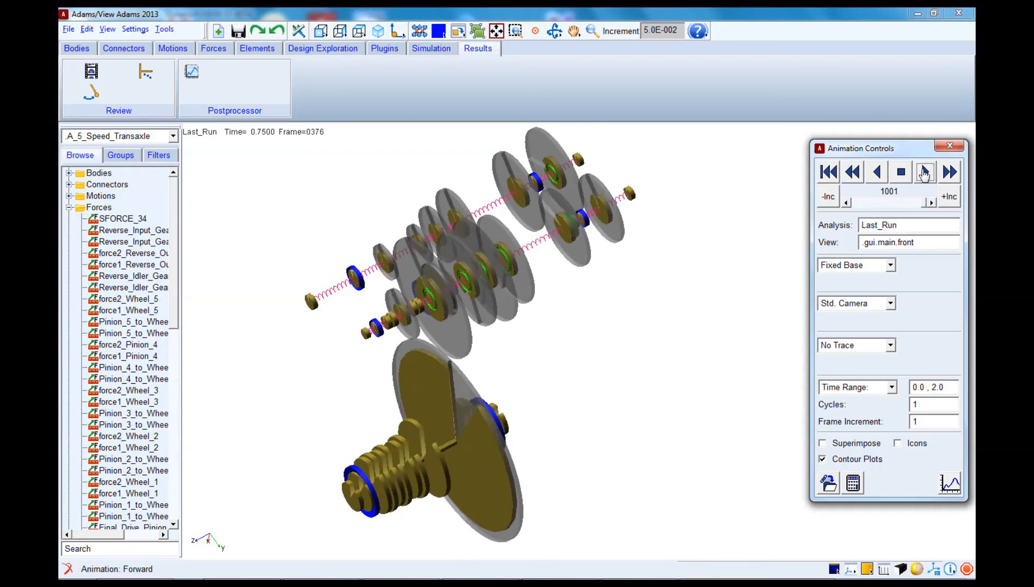
pyautogui.click(923, 172)
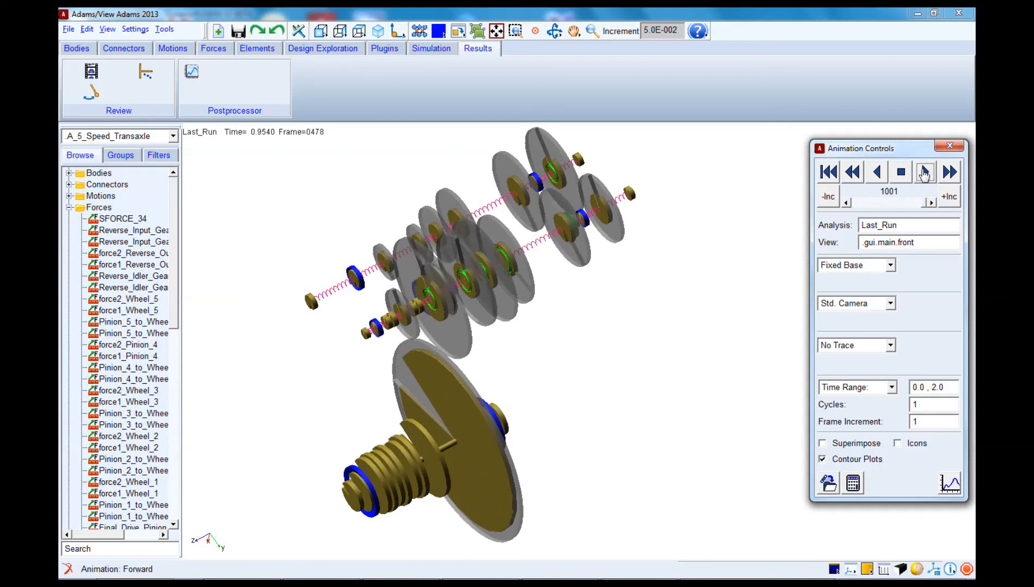
pyautogui.click(923, 171)
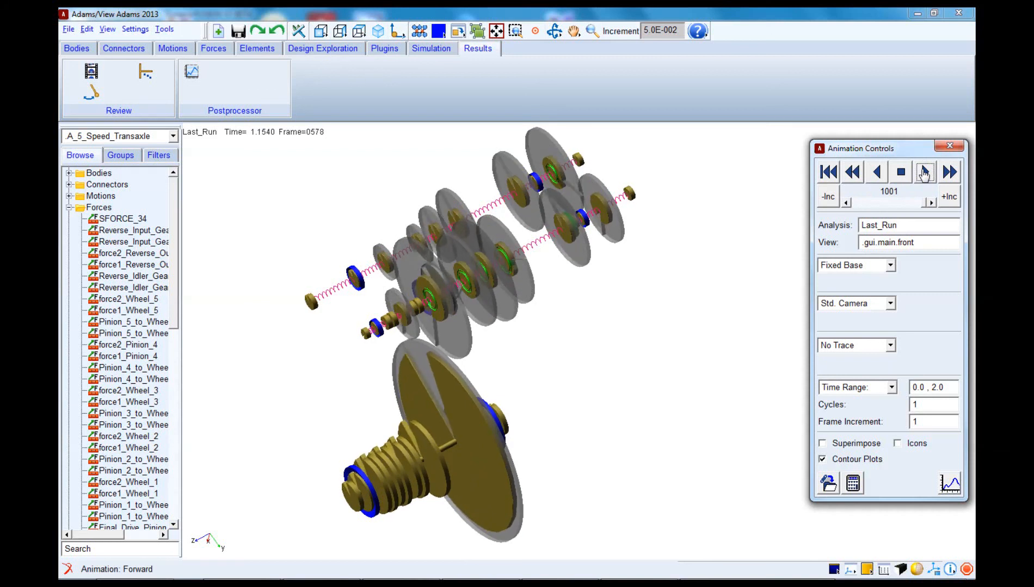
pyautogui.click(923, 172)
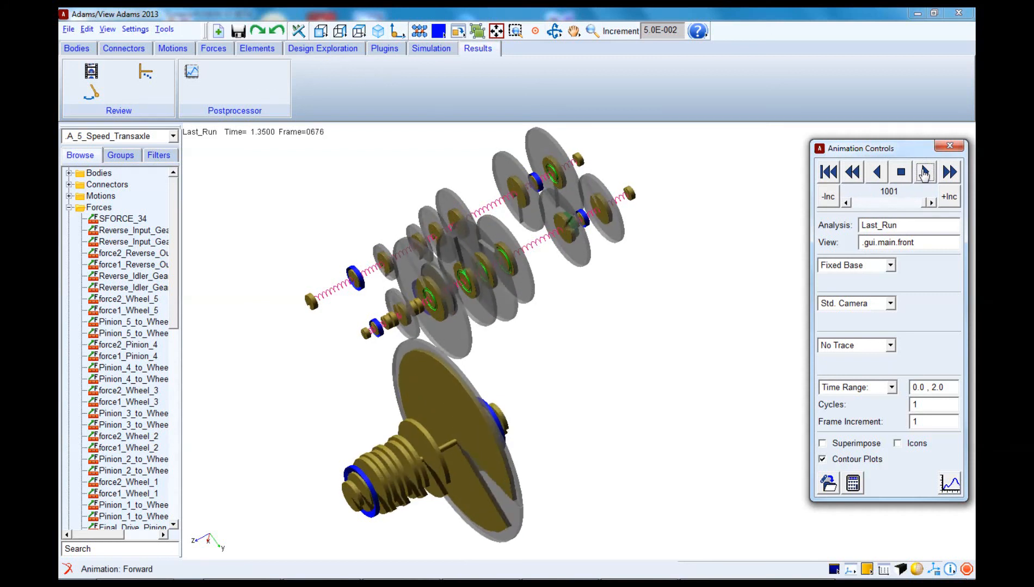
pyautogui.click(922, 171)
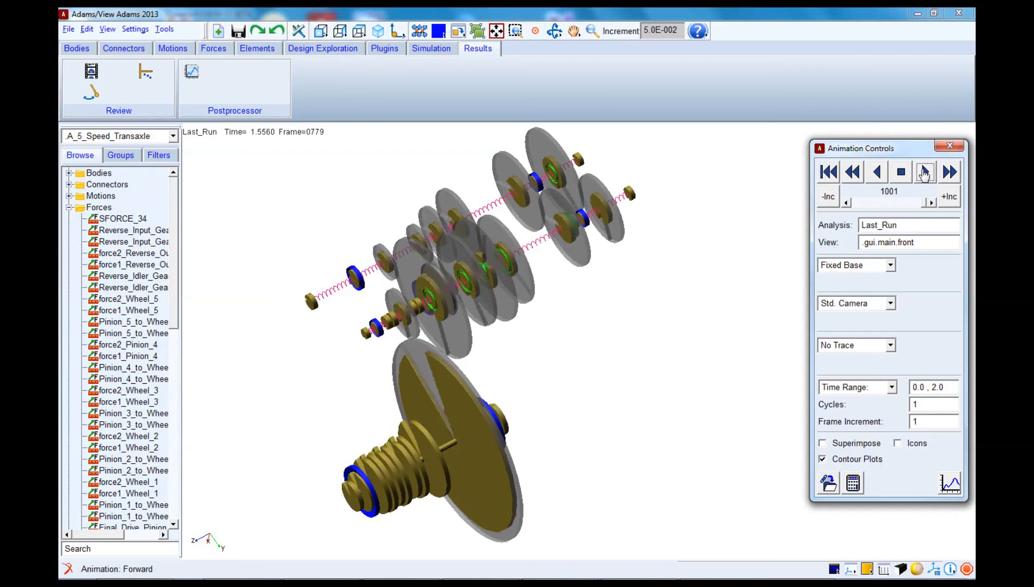
pyautogui.click(923, 172)
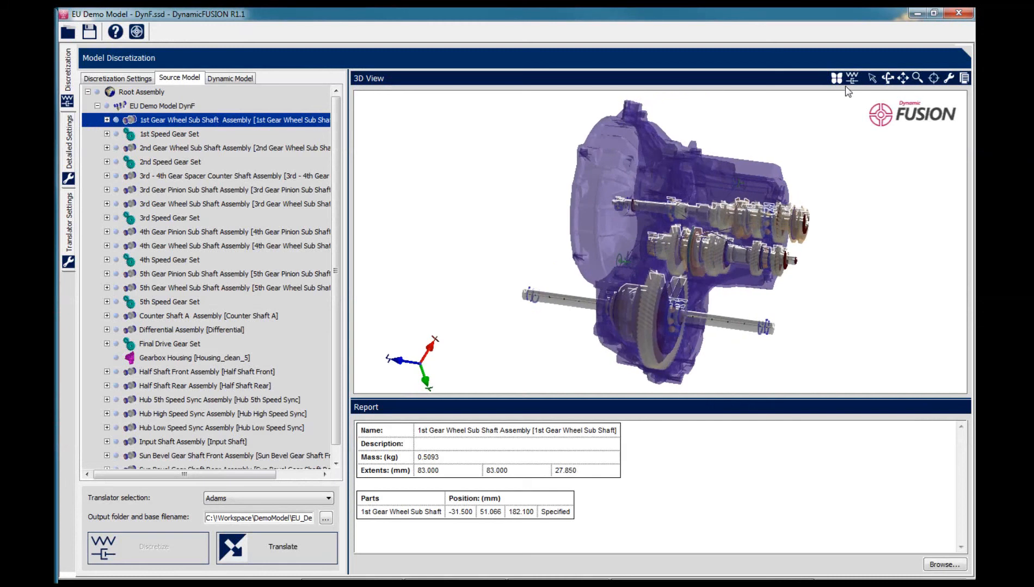
# Show the EU Demo Model's 1st Gear Wheel Sub Shaft Assembly in the 3D gearbox view
pyautogui.click(833, 78)
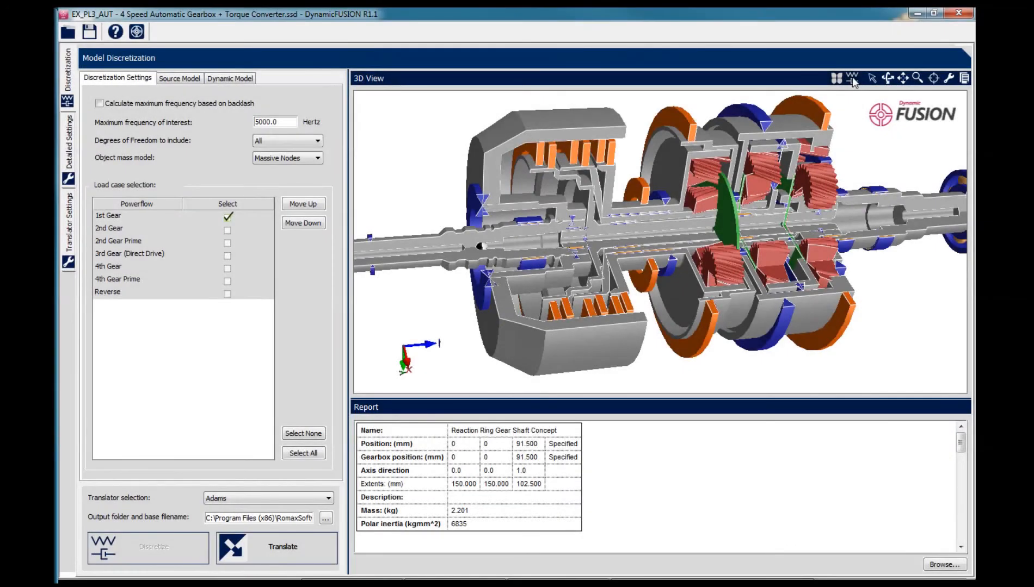
# Display the 4 Speed Automatic Gearbox + Torque Converter model's discretization settings view
pyautogui.click(851, 77)
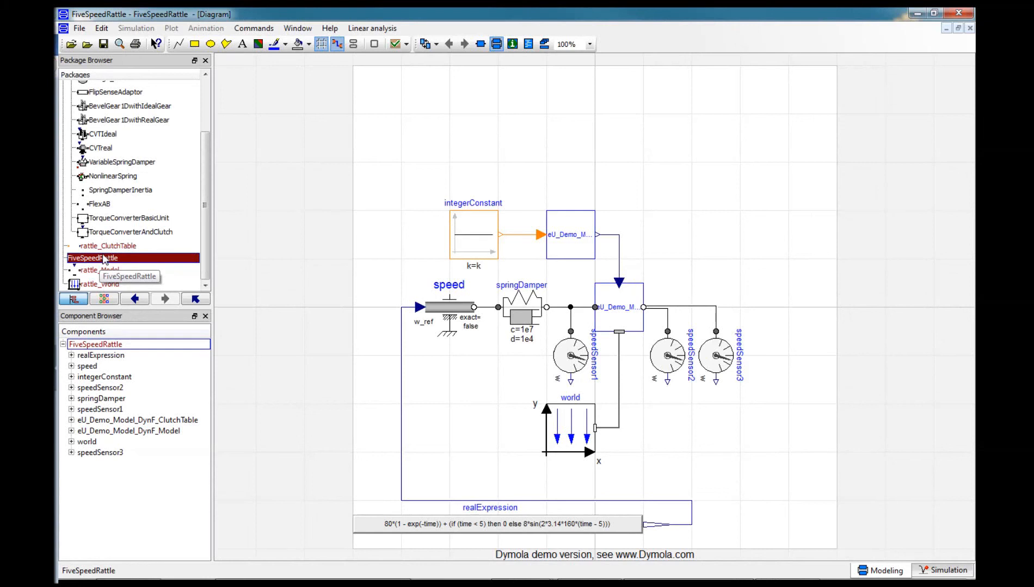
pyautogui.moveTo(105, 268)
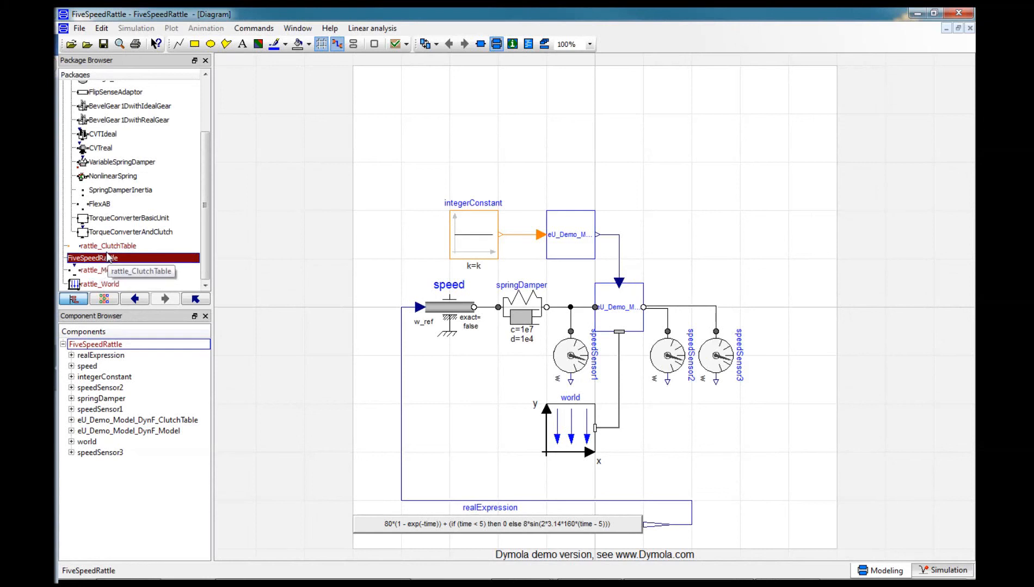
pyautogui.moveTo(410, 264)
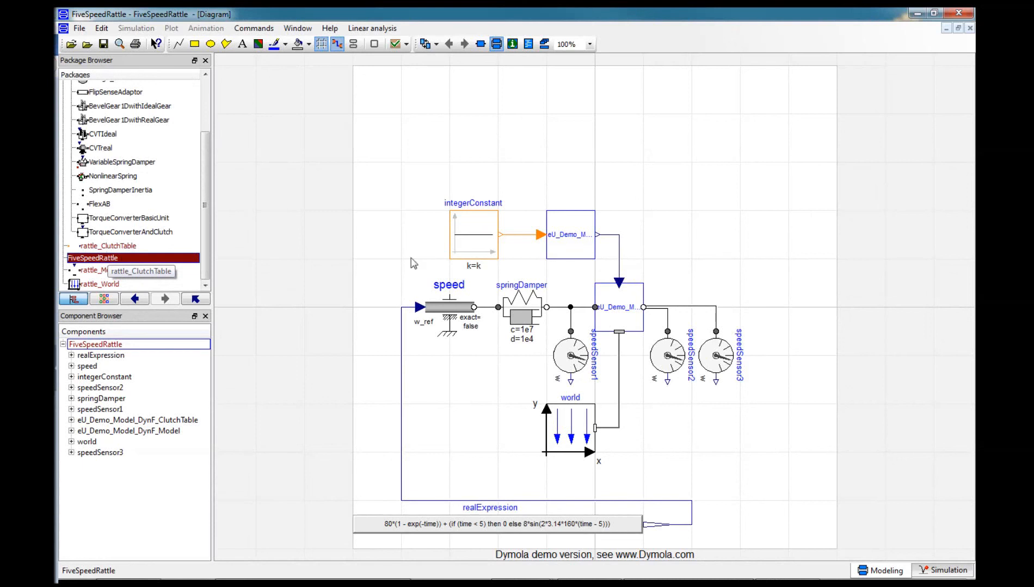
pyautogui.moveTo(620, 313)
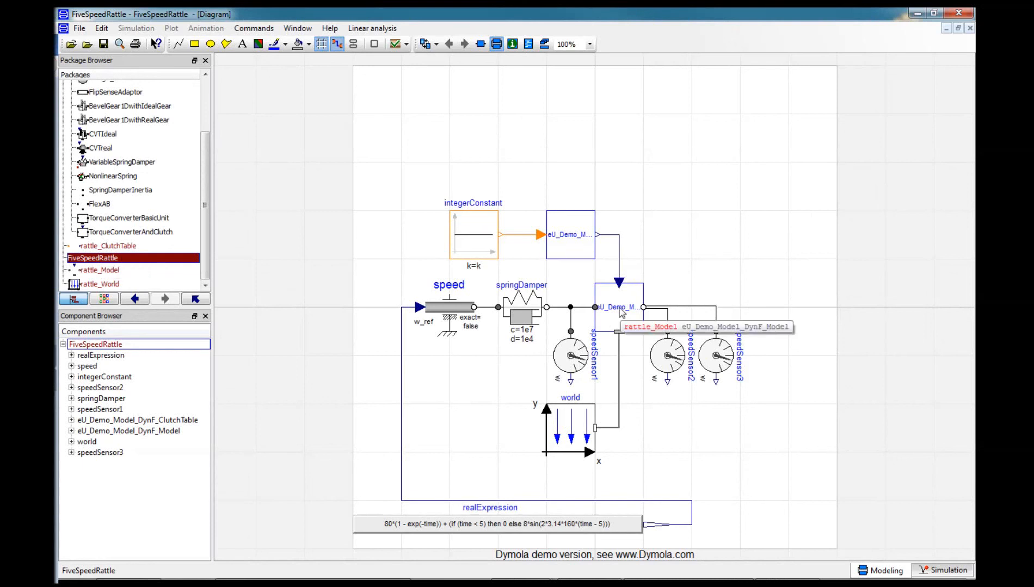
# Open the eU_Demo_Model_DynF_Model block's class to show its gear wheel sub-shaft mass network
pyautogui.rightClick(620, 308)
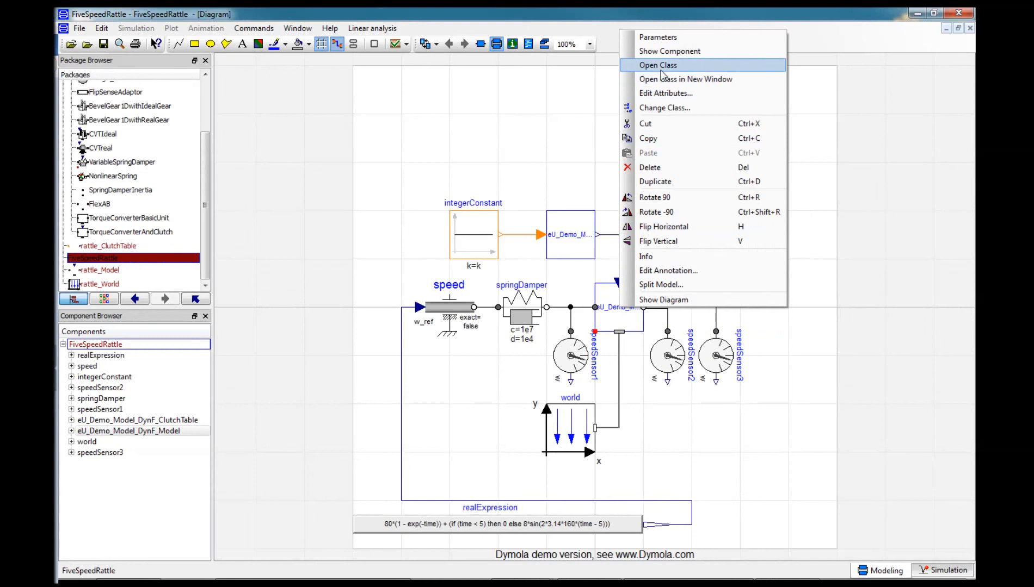
pyautogui.click(657, 65)
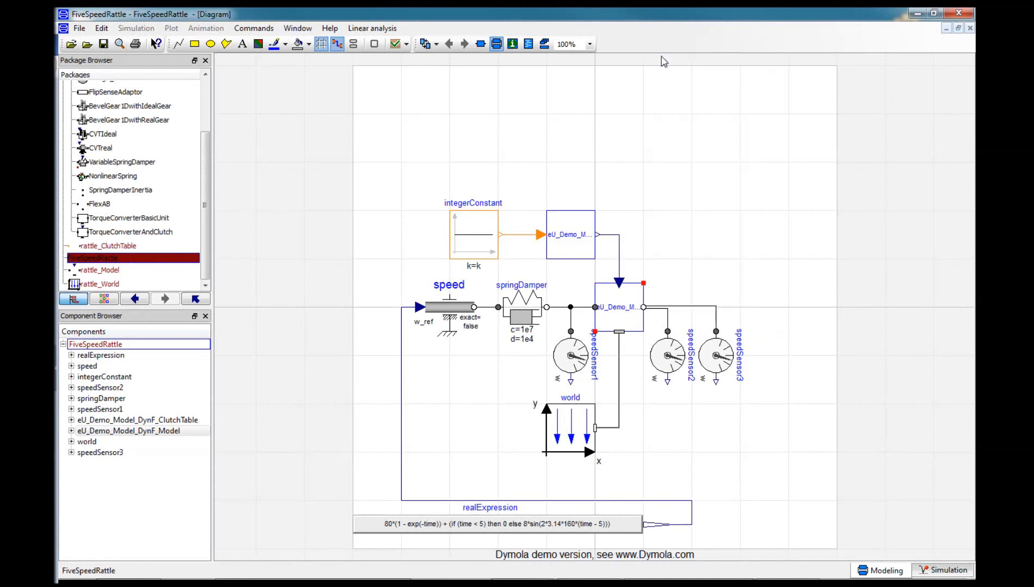
pyautogui.doubleClick(130, 431)
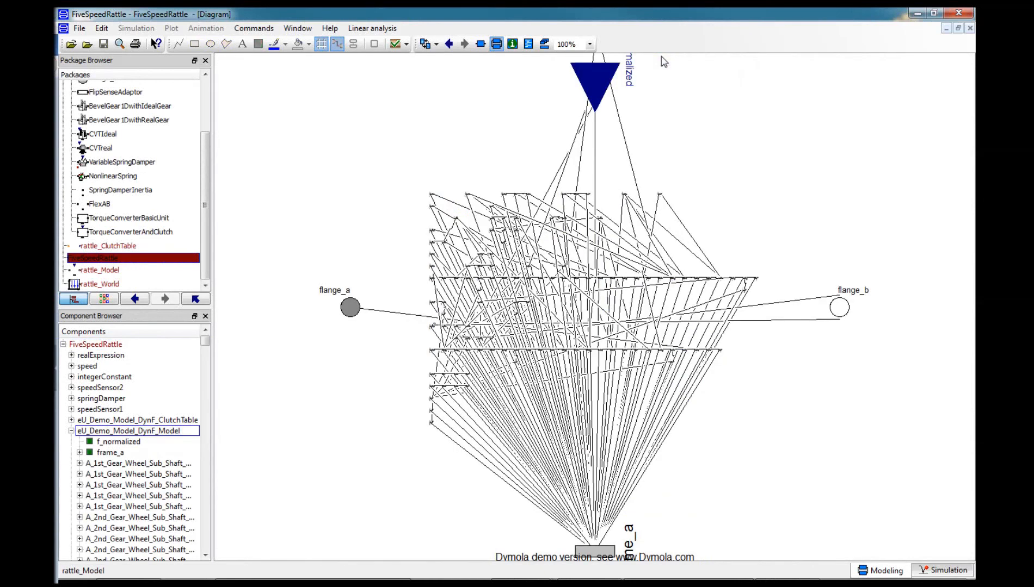